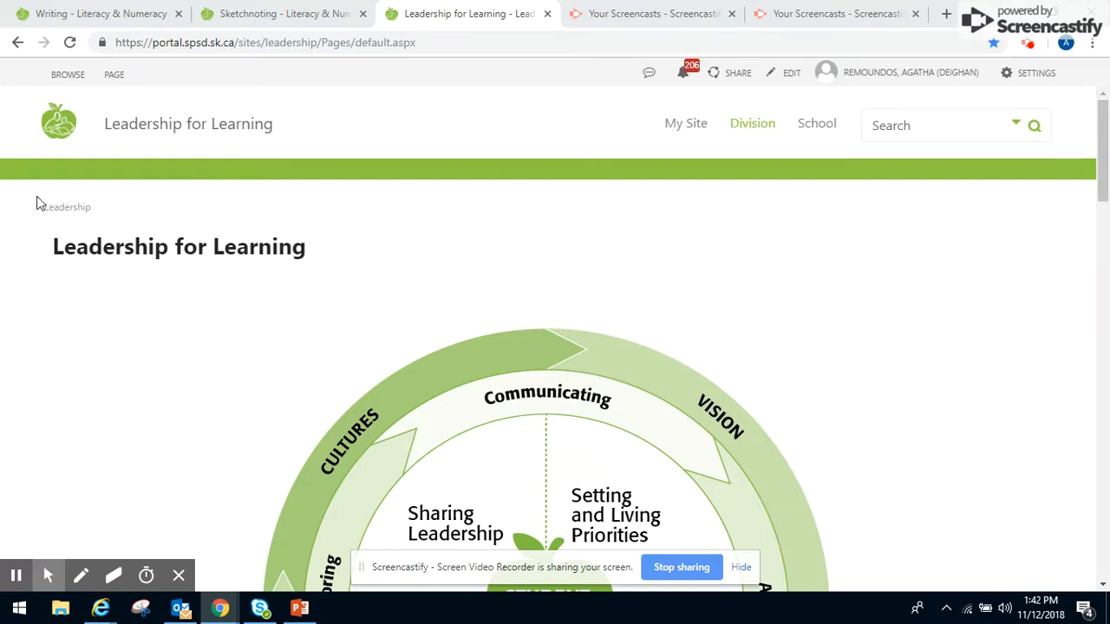
{"action": "mouse_move", "coordinate": [52, 303]}
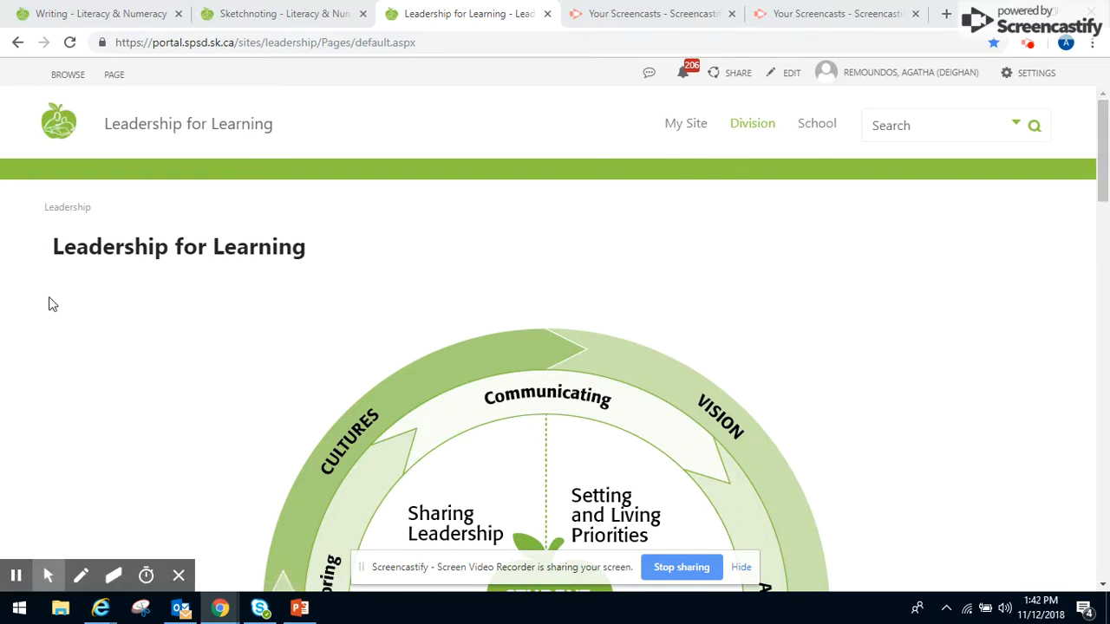
Open the Ensuring Expected Practice page and view its video and six-point list of leader responsibilities.
{"action": "scroll", "scroll_direction": "down", "scroll_amount": 3}
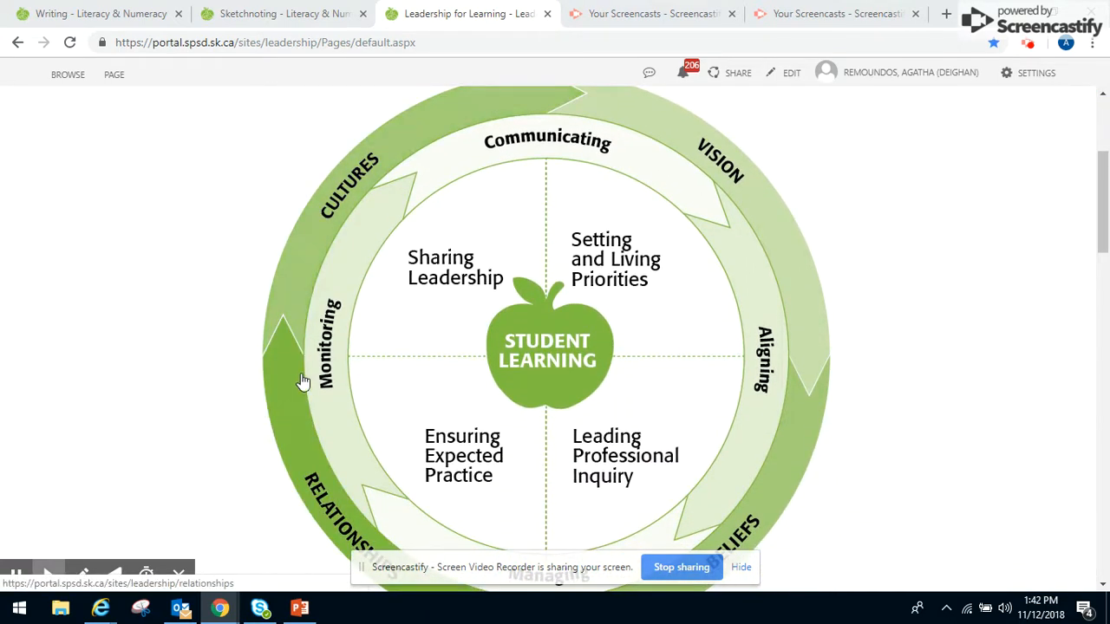
{"action": "mouse_move", "coordinate": [749, 343]}
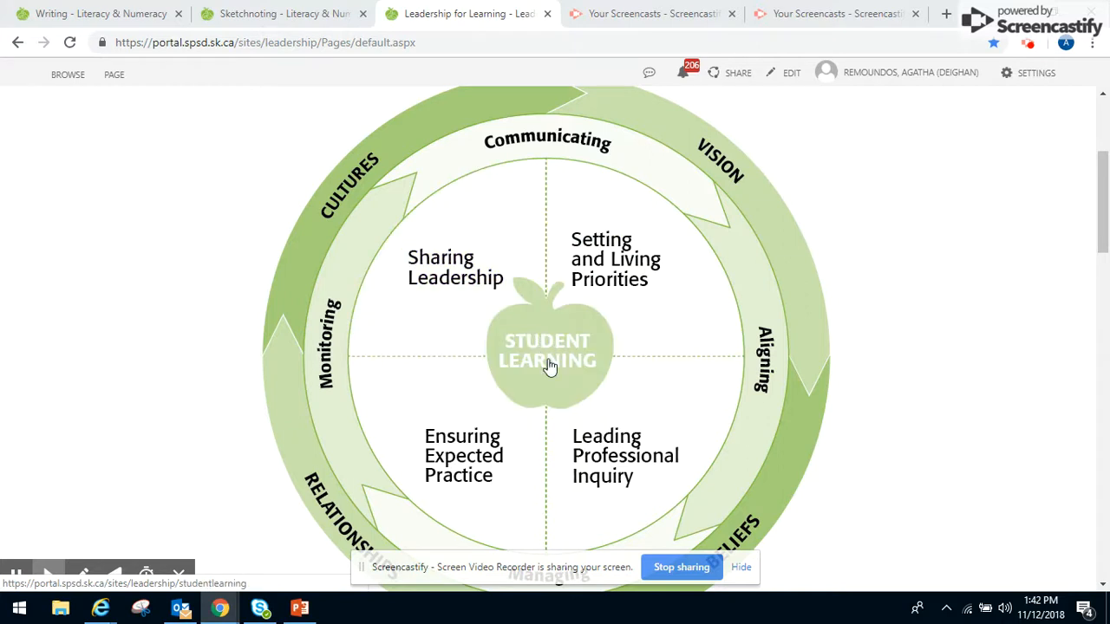
{"action": "mouse_move", "coordinate": [523, 373]}
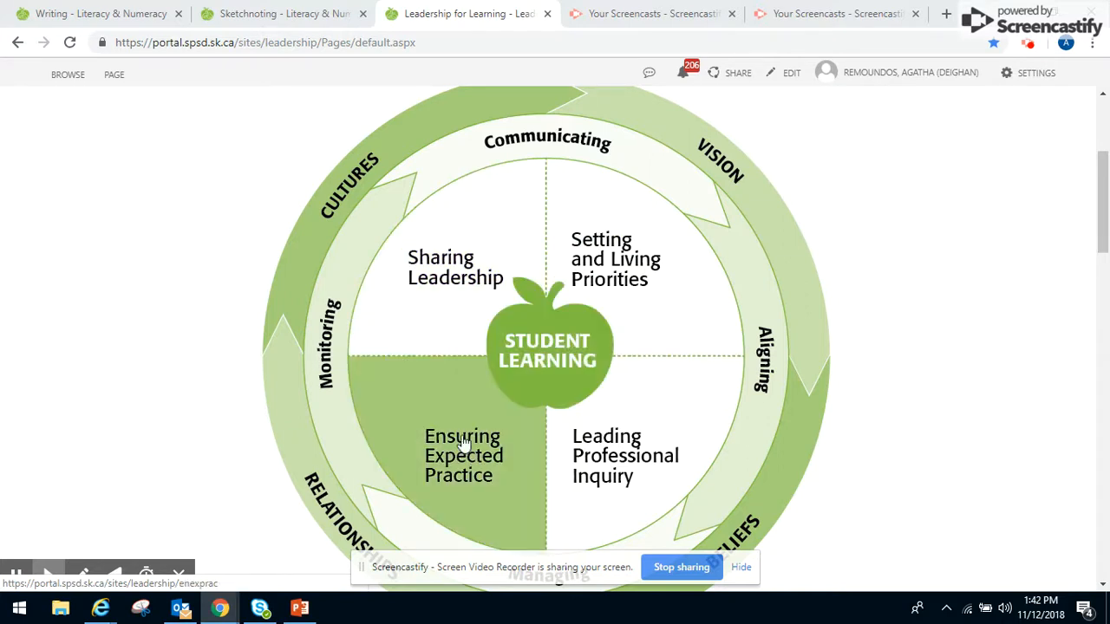
{"action": "left_click", "coordinate": [463, 455]}
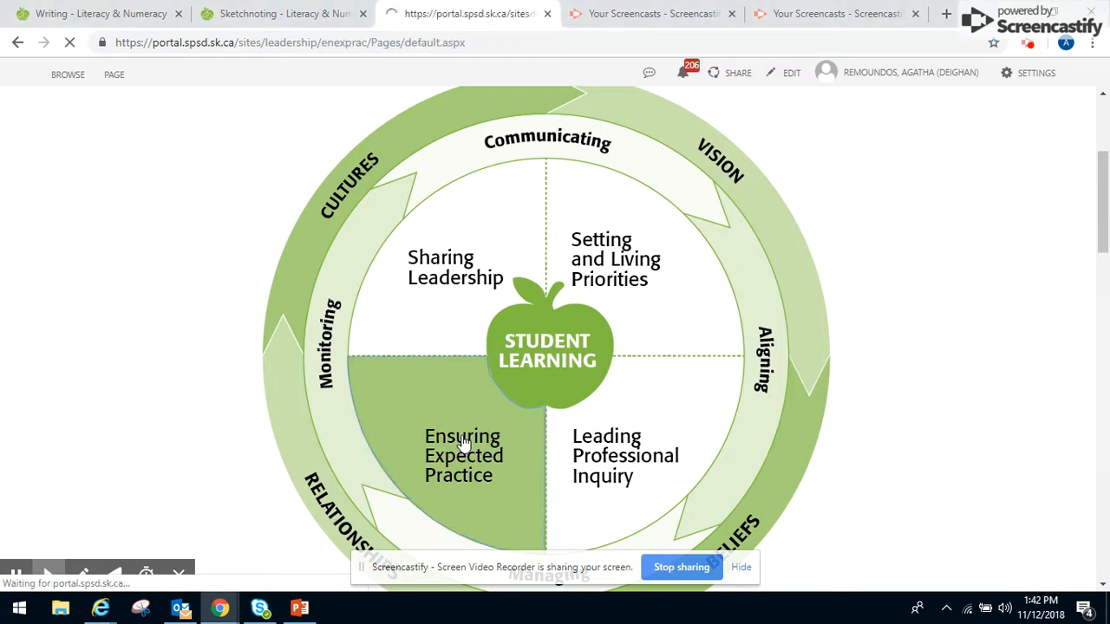
{"action": "left_click", "coordinate": [463, 454]}
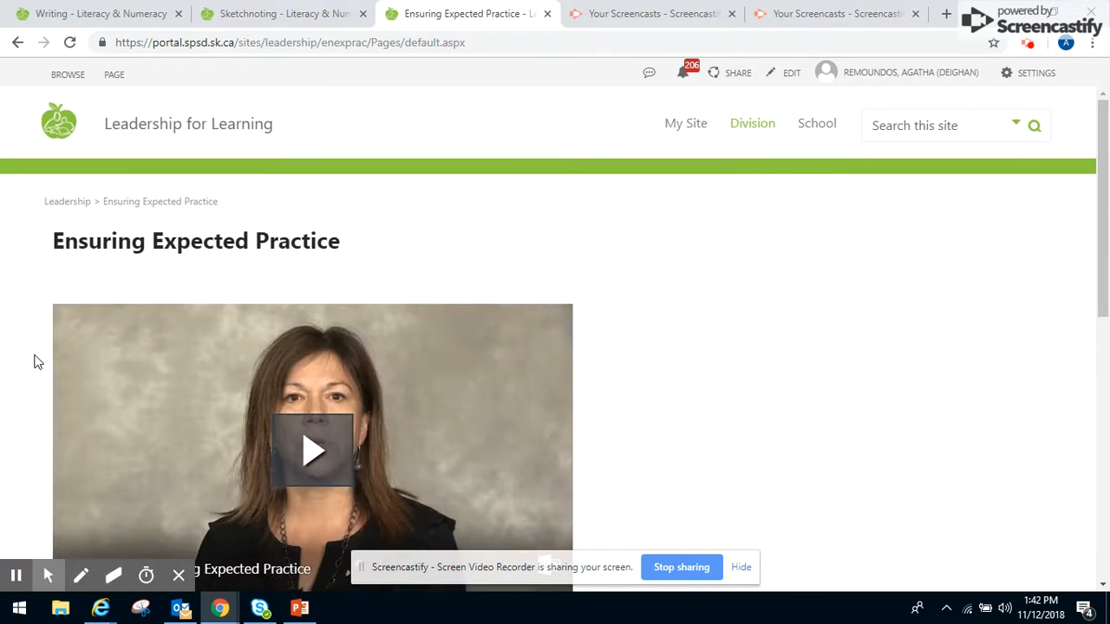
{"action": "scroll", "scroll_direction": "down", "scroll_amount": 3}
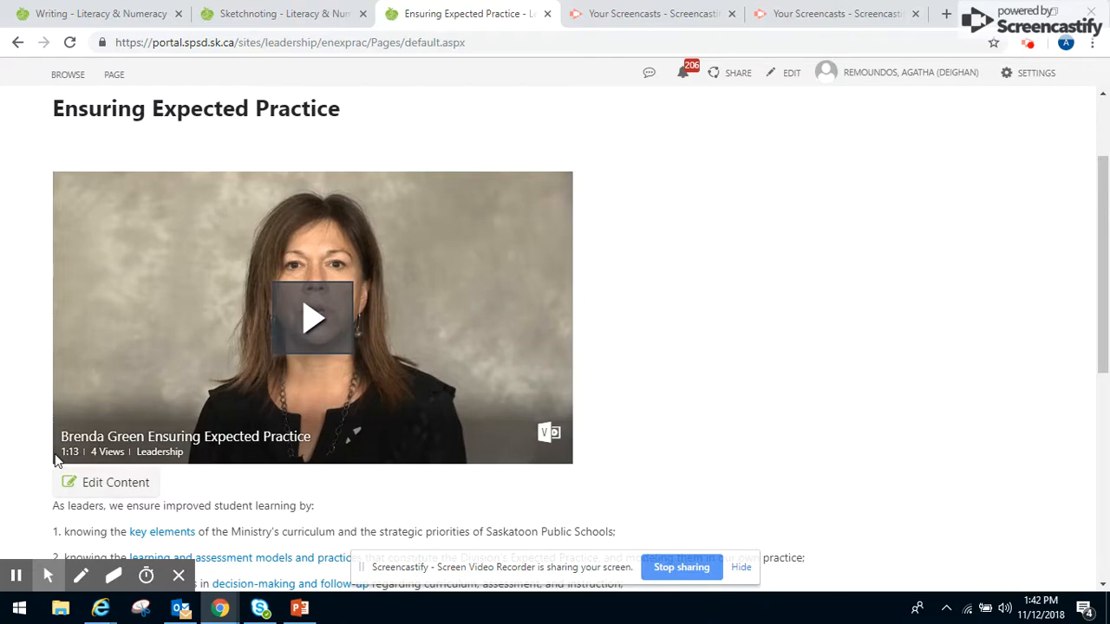
{"action": "mouse_move", "coordinate": [26, 461]}
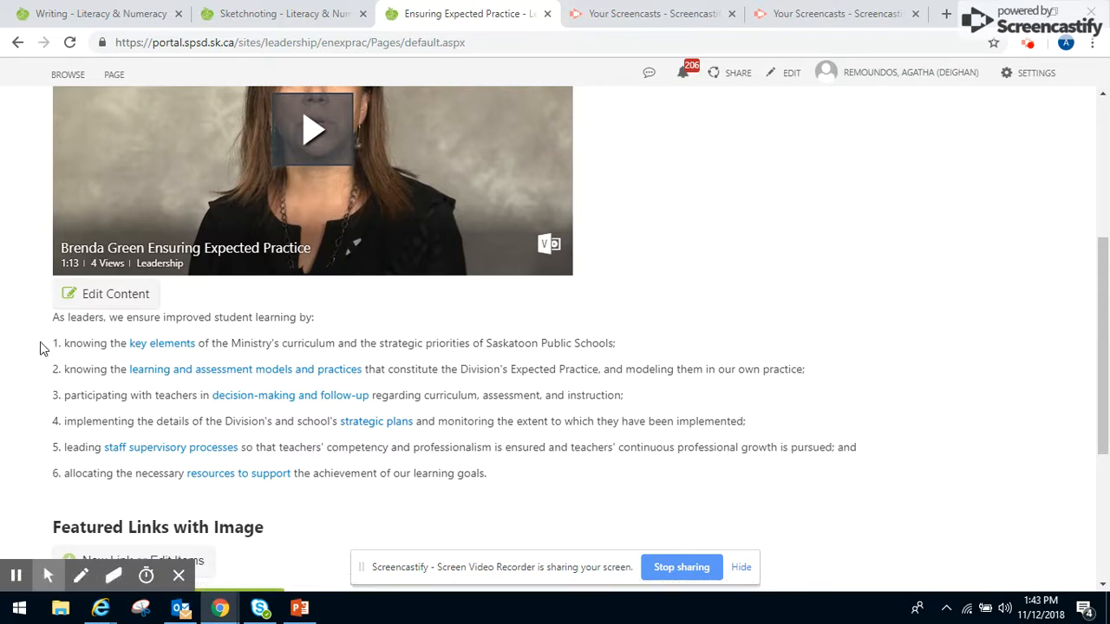
{"action": "mouse_move", "coordinate": [163, 346]}
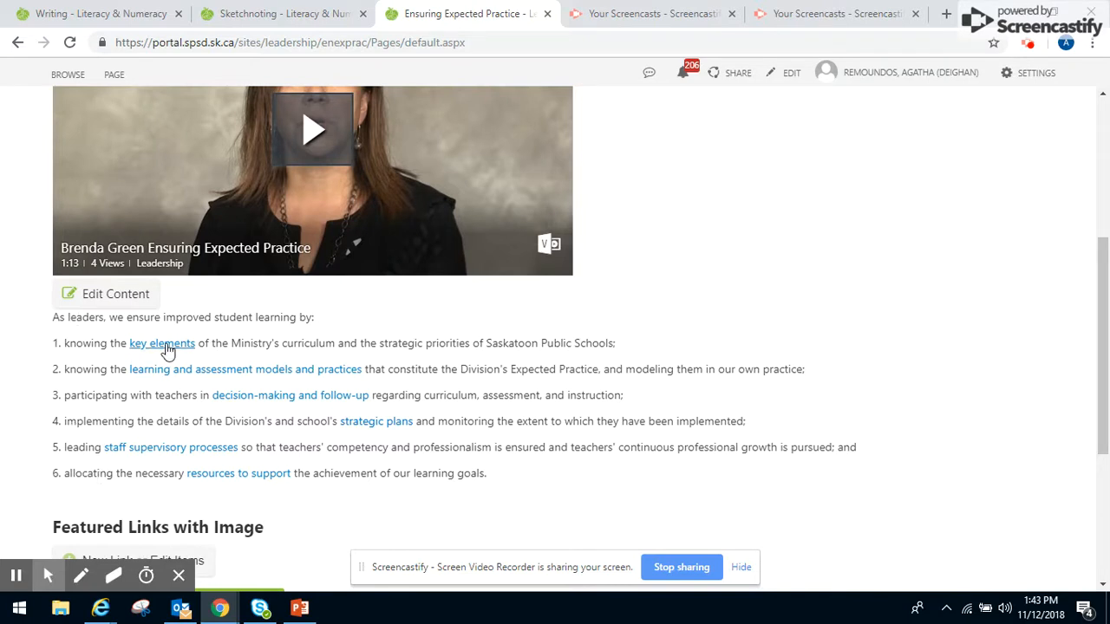
{"action": "mouse_move", "coordinate": [377, 422]}
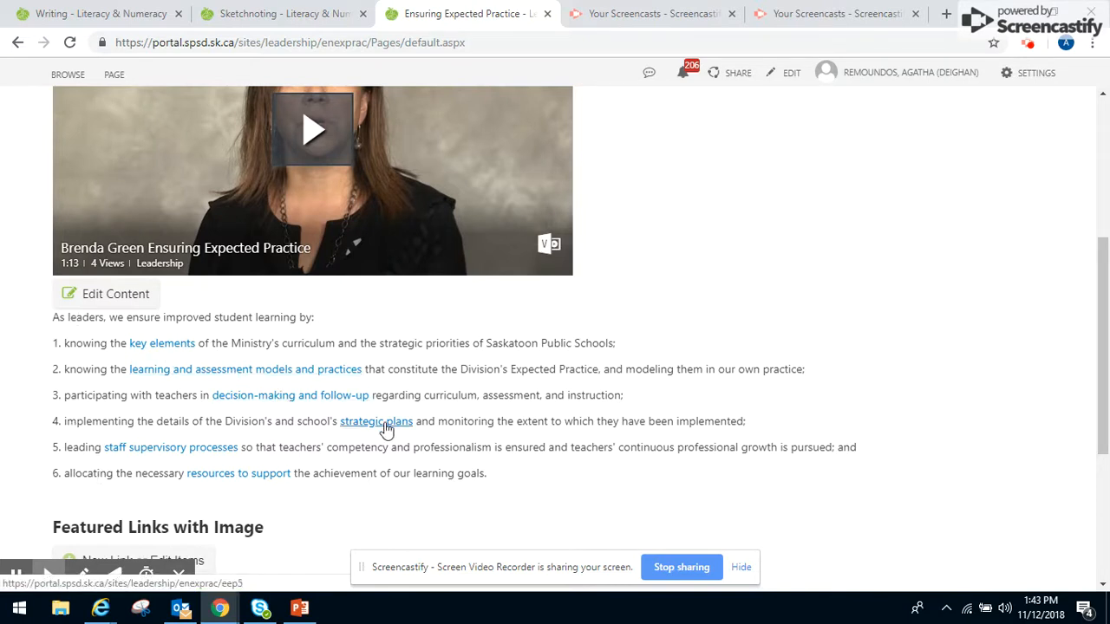
{"action": "mouse_move", "coordinate": [222, 454]}
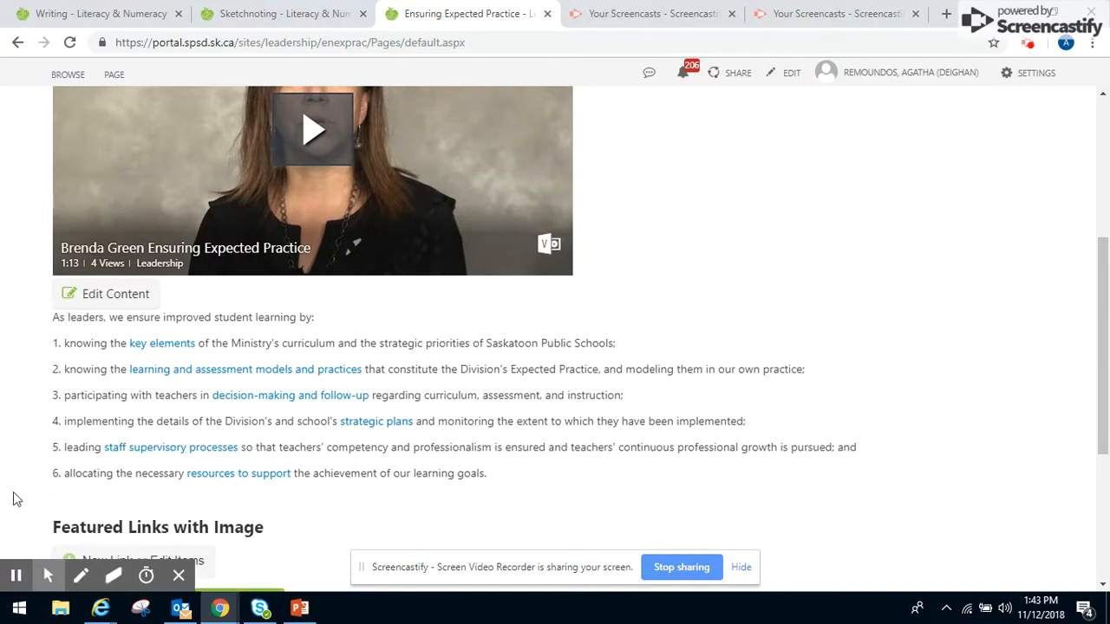
{"action": "scroll", "scroll_direction": "down", "scroll_amount": 3}
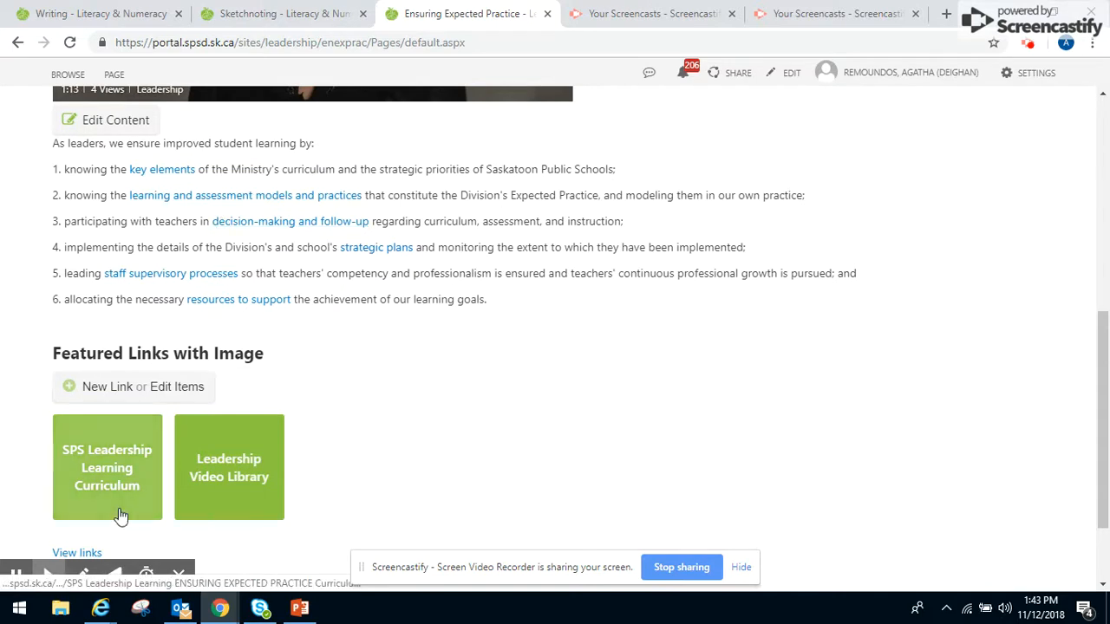
{"action": "mouse_move", "coordinate": [104, 506]}
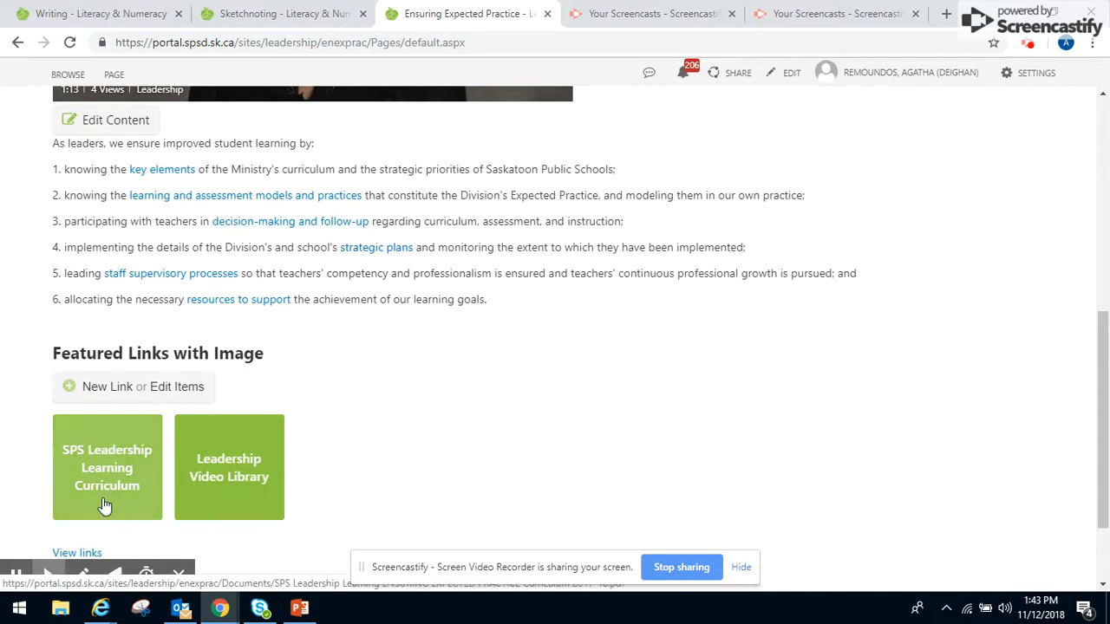
{"action": "mouse_move", "coordinate": [115, 479]}
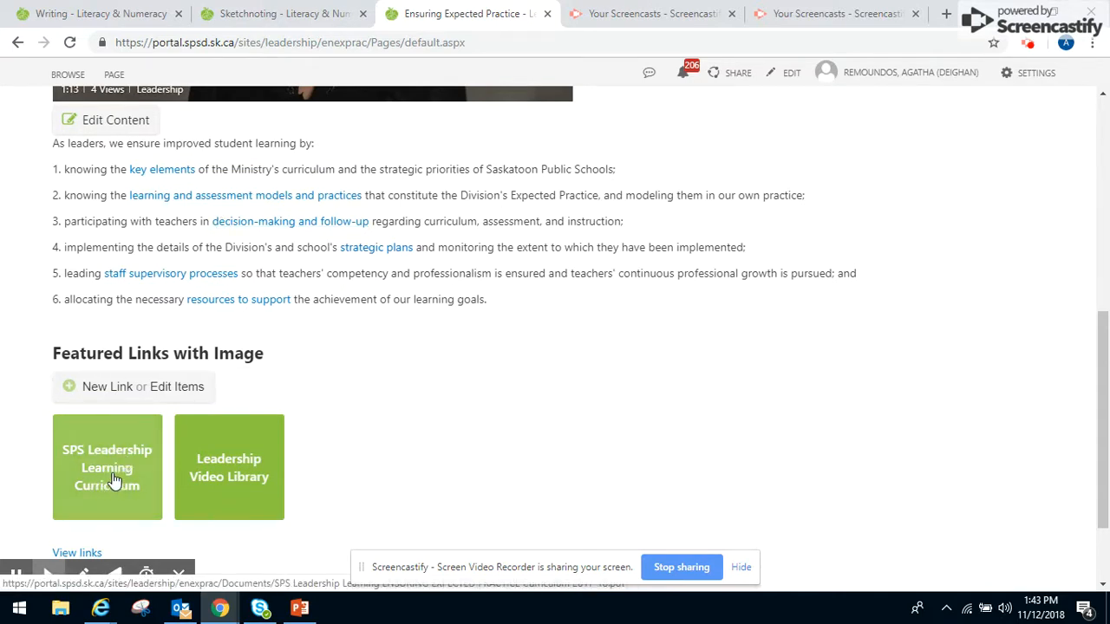
{"action": "mouse_move", "coordinate": [218, 477]}
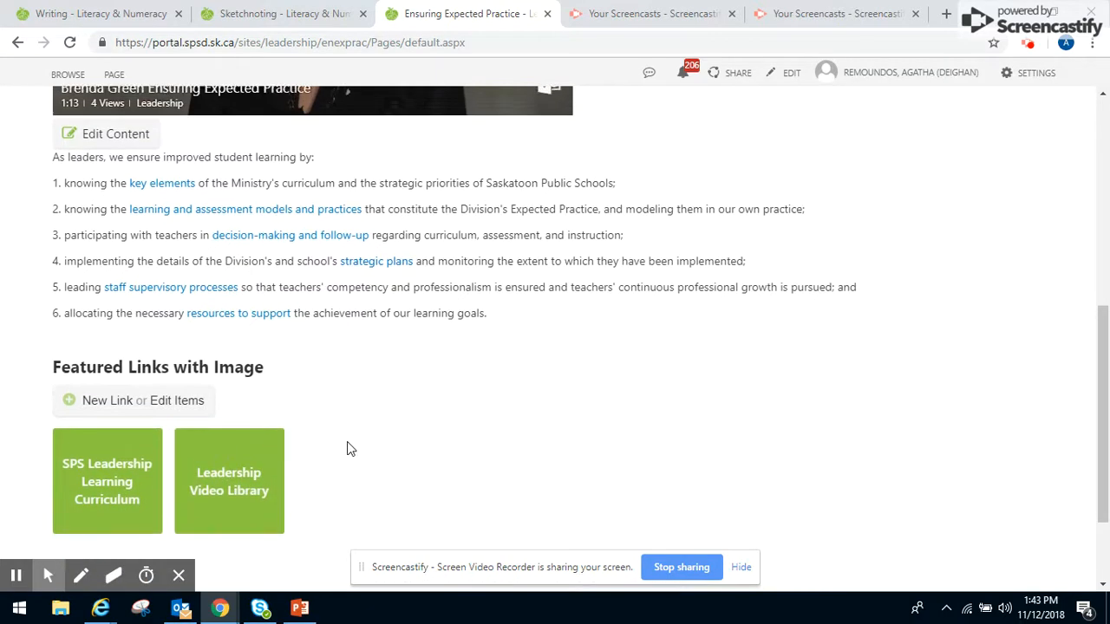
{"action": "scroll", "scroll_direction": "up", "scroll_amount": 3}
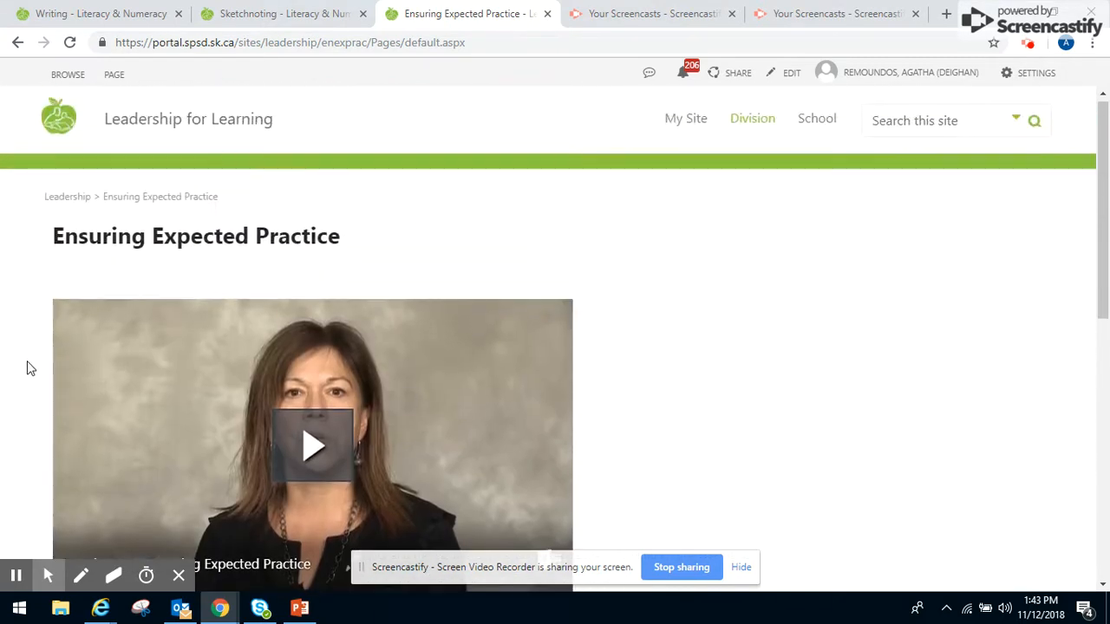
{"action": "left_click", "coordinate": [66, 196]}
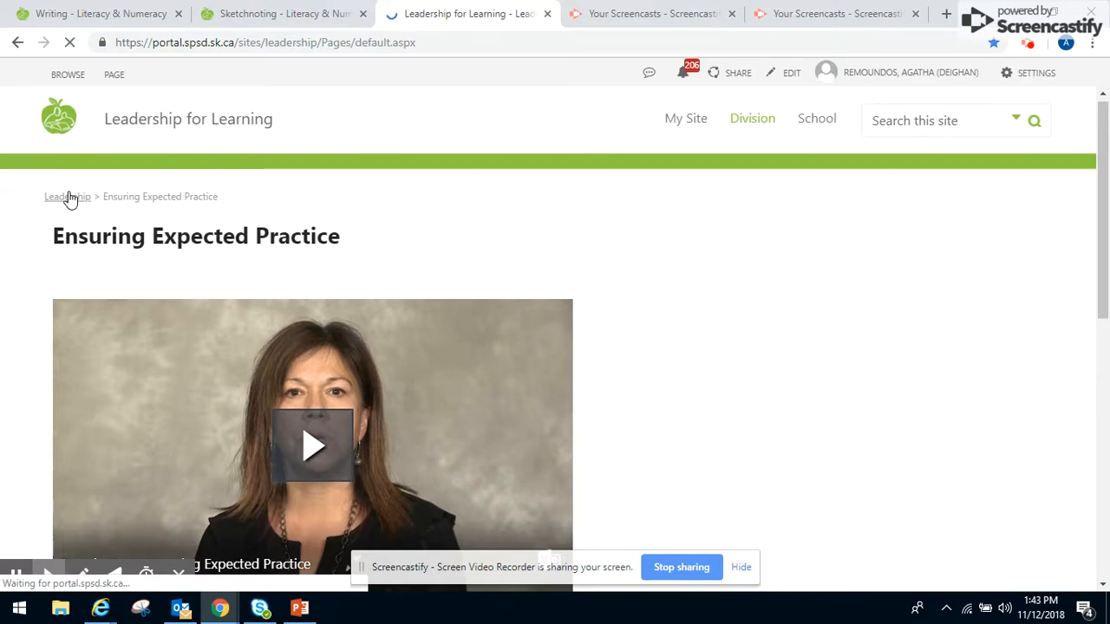
{"action": "left_click", "coordinate": [66, 198]}
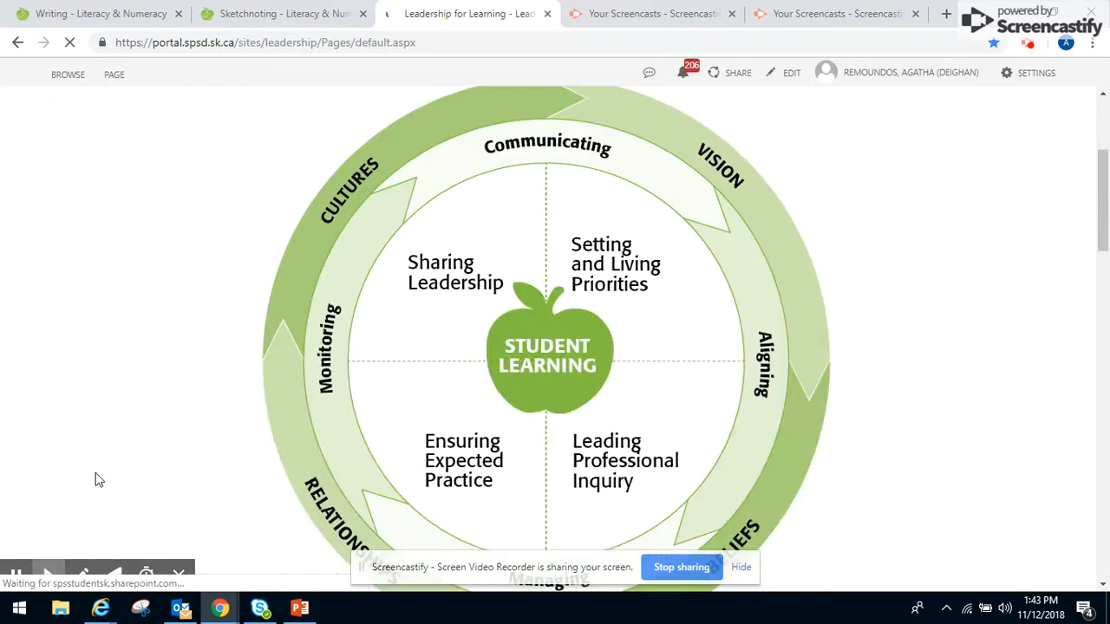
{"action": "scroll", "scroll_direction": "down", "scroll_amount": 3}
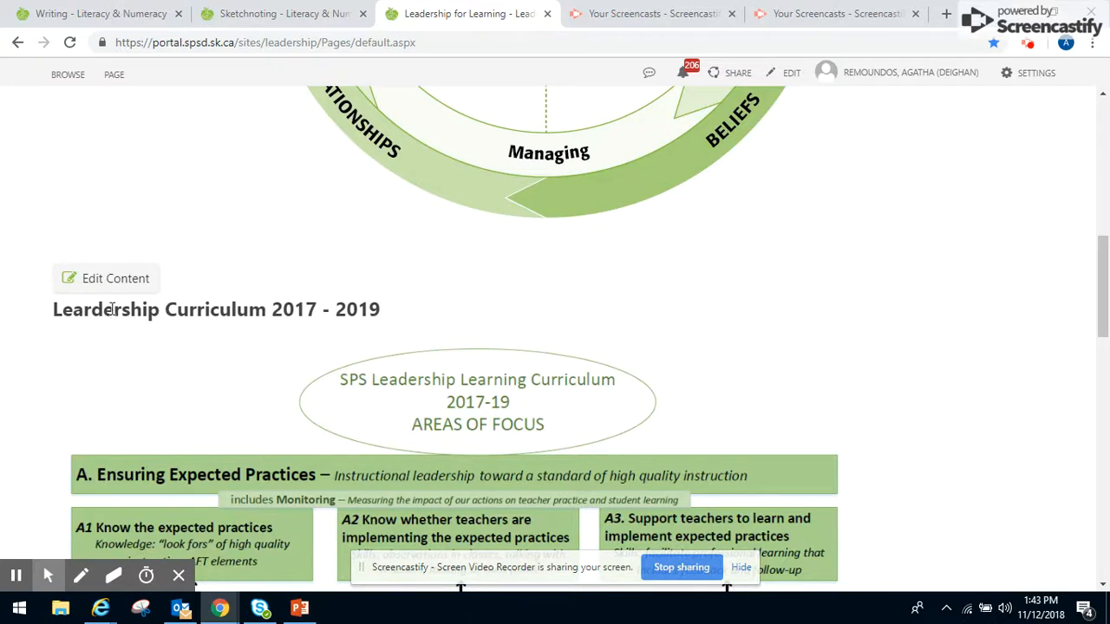
{"action": "mouse_move", "coordinate": [281, 317]}
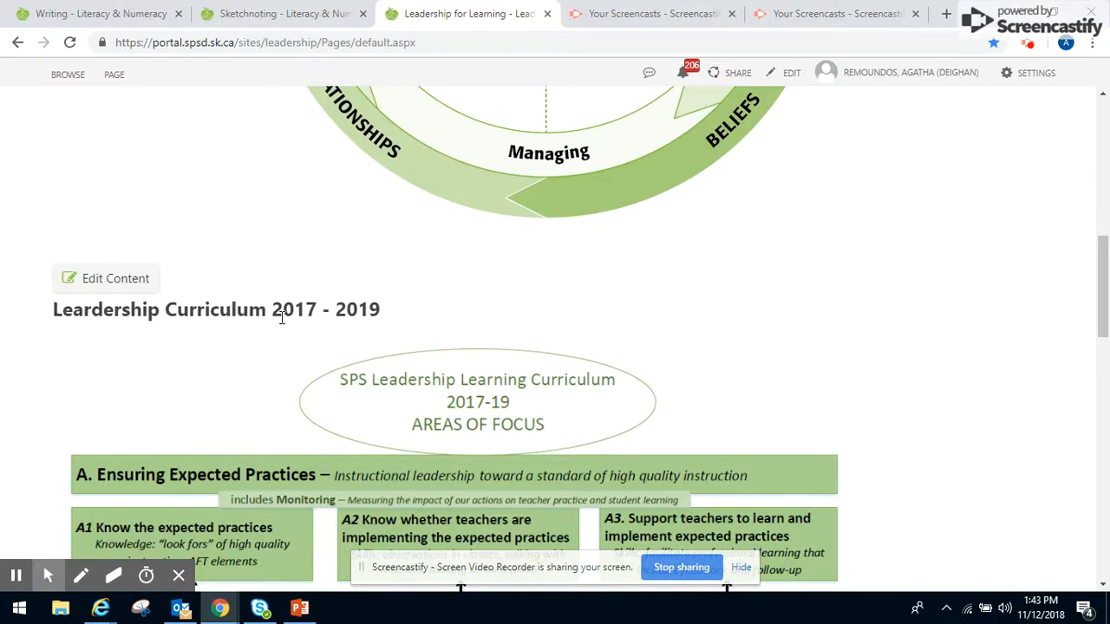
{"action": "mouse_move", "coordinate": [106, 337]}
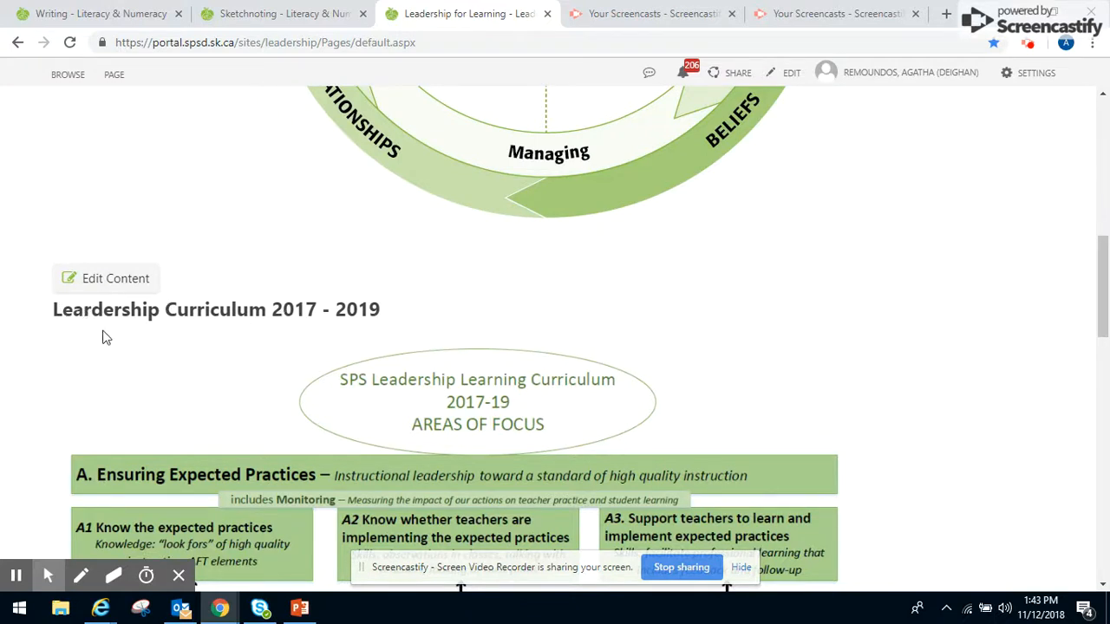
{"action": "mouse_move", "coordinate": [265, 370]}
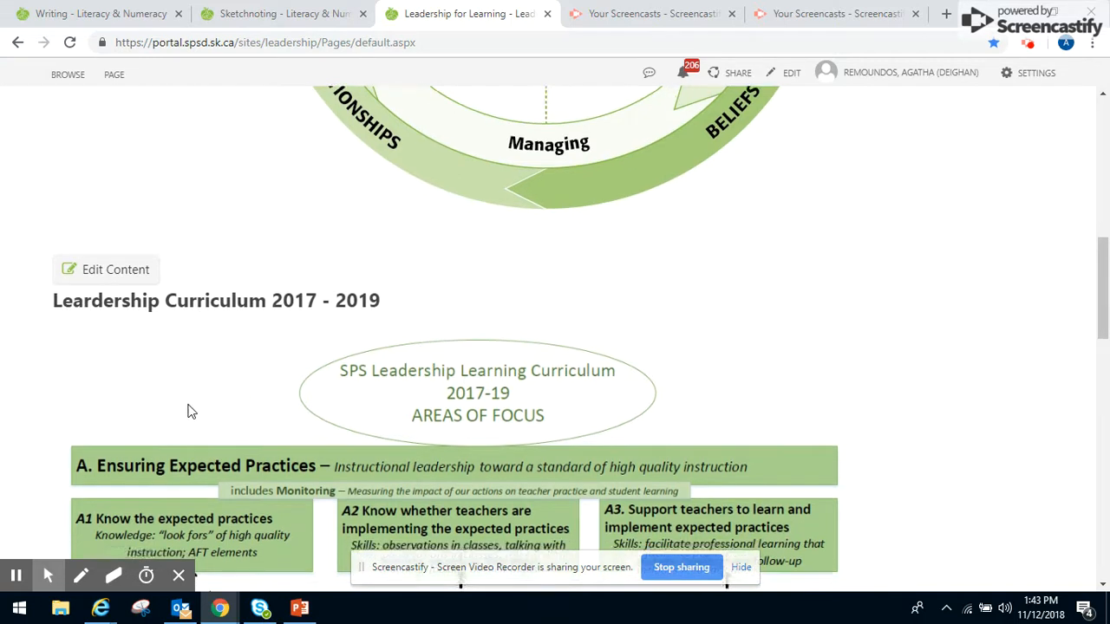
{"action": "scroll", "scroll_direction": "down", "scroll_amount": 3}
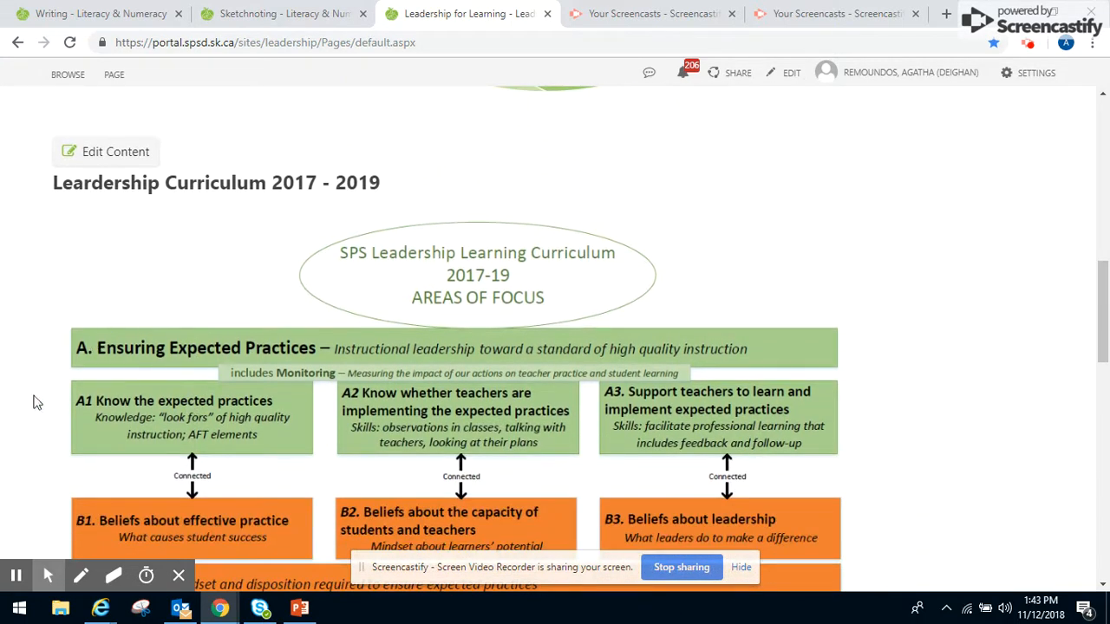
{"action": "scroll", "scroll_direction": "down", "scroll_amount": 3}
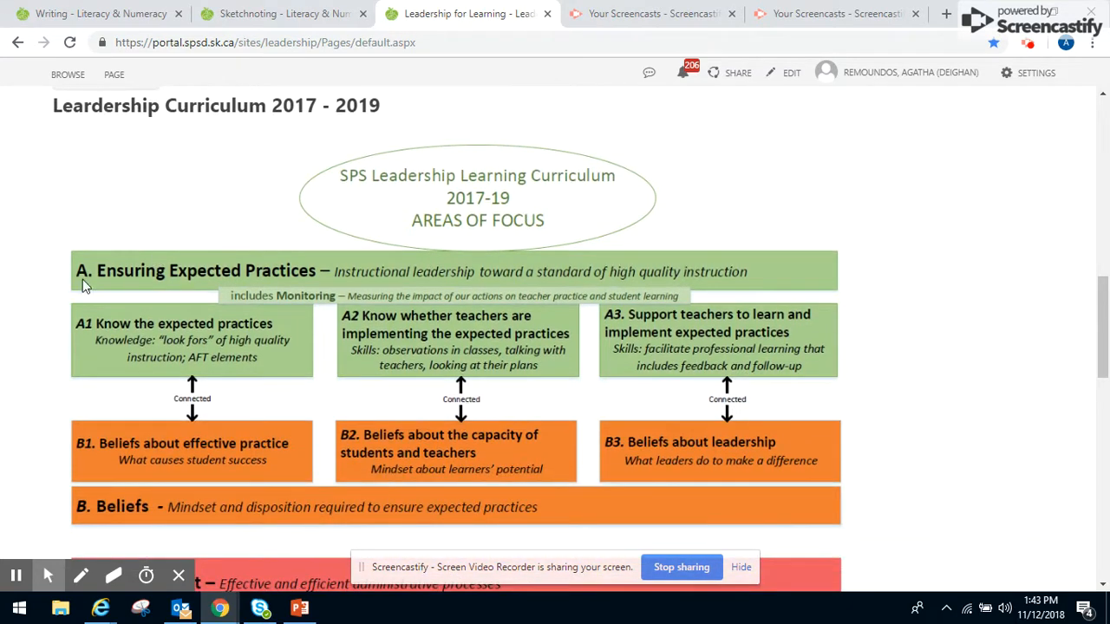
{"action": "mouse_move", "coordinate": [111, 411]}
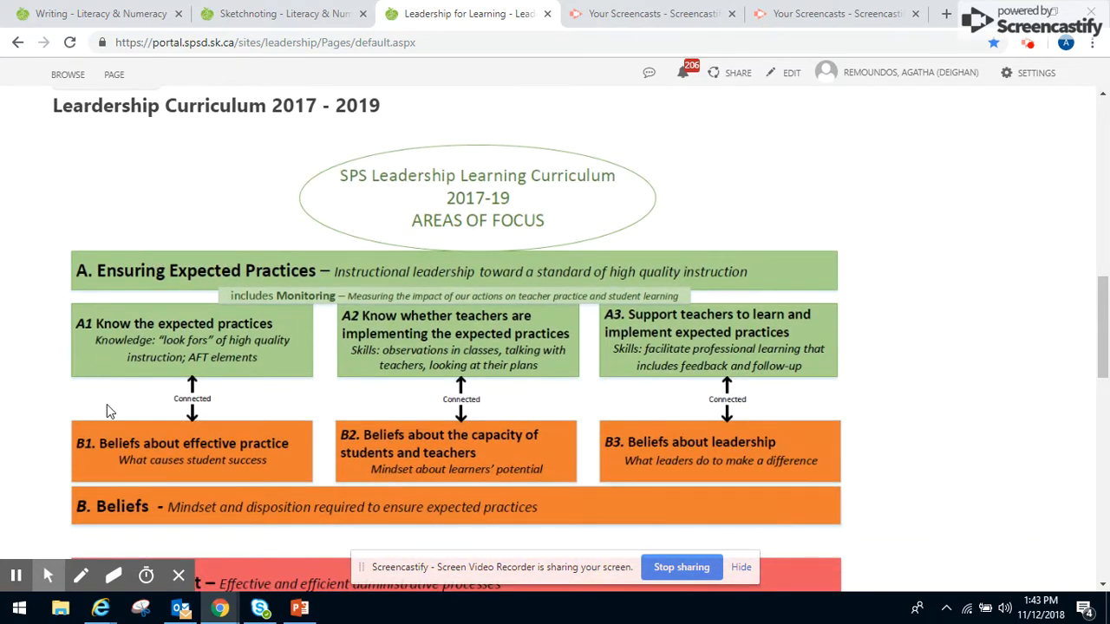
{"action": "scroll", "scroll_direction": "down", "scroll_amount": 3}
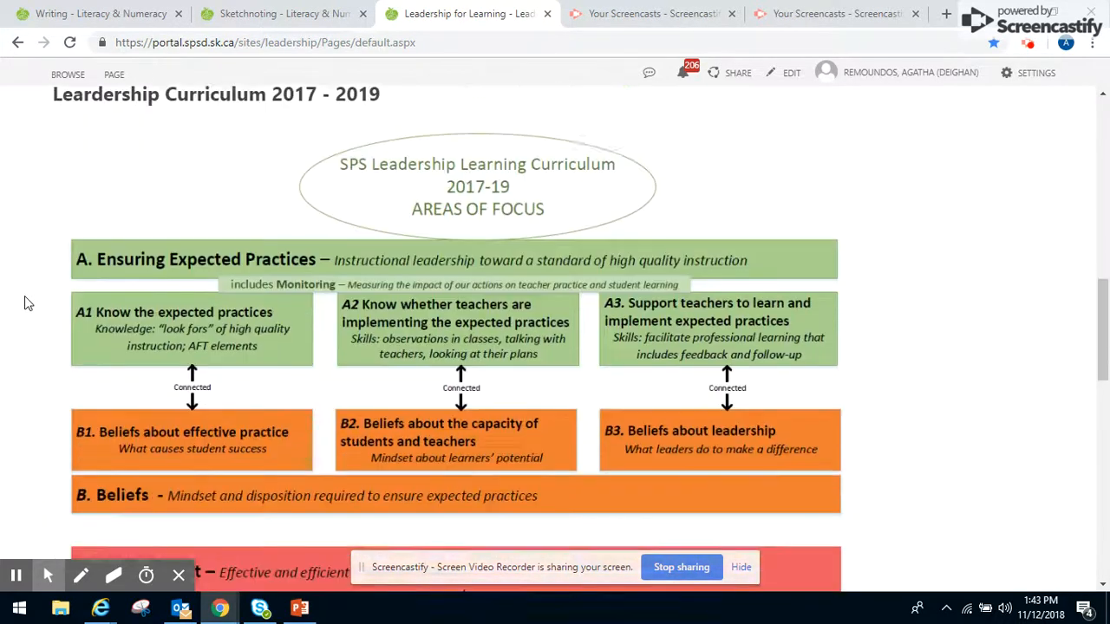
{"action": "scroll", "scroll_direction": "down", "scroll_amount": 3}
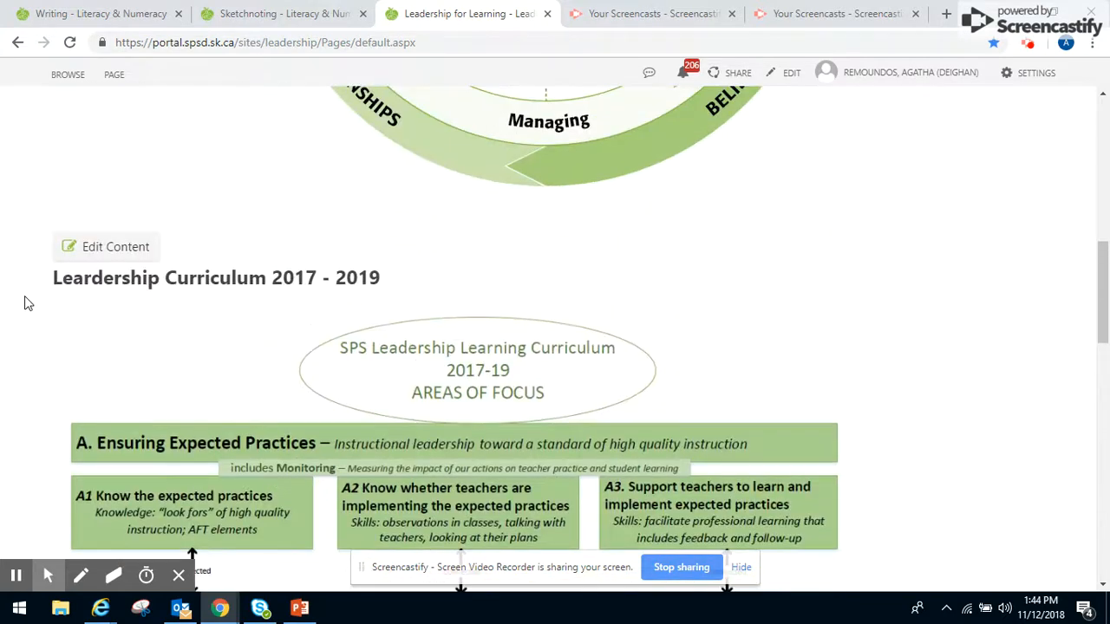
{"action": "mouse_move", "coordinate": [250, 475]}
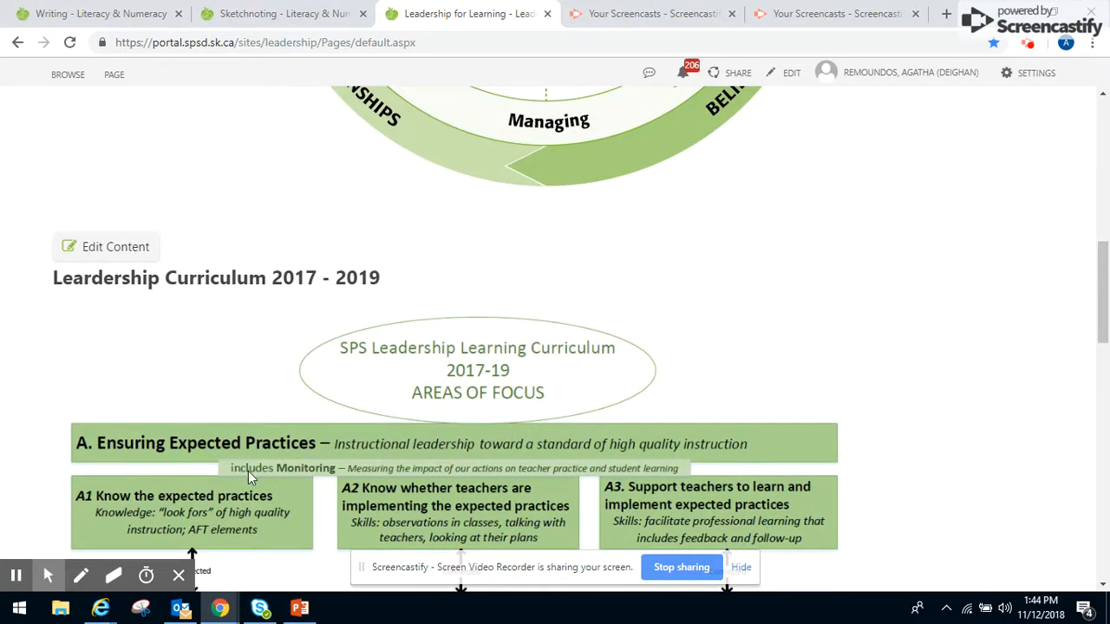
{"action": "mouse_move", "coordinate": [368, 314]}
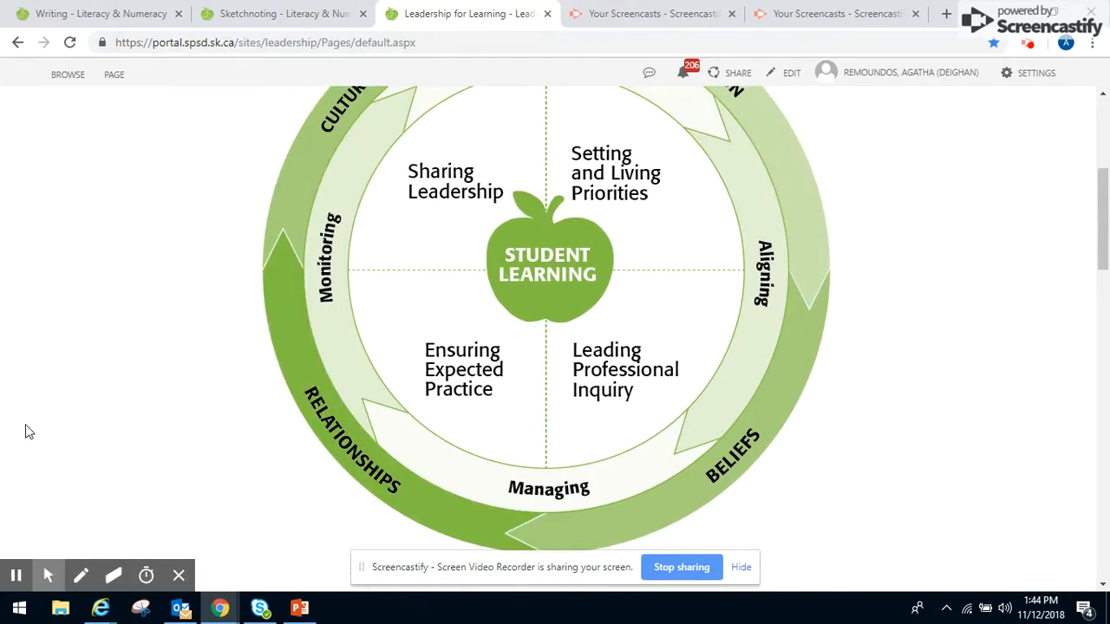
{"action": "scroll", "scroll_direction": "down", "scroll_amount": 3}
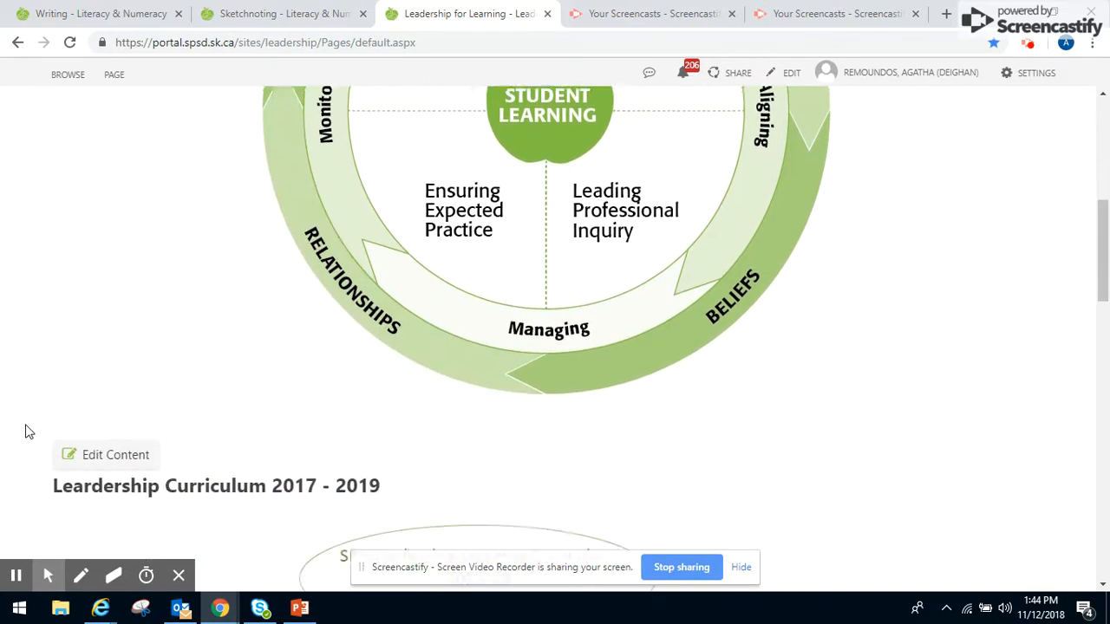
{"action": "scroll", "scroll_direction": "down", "scroll_amount": 3}
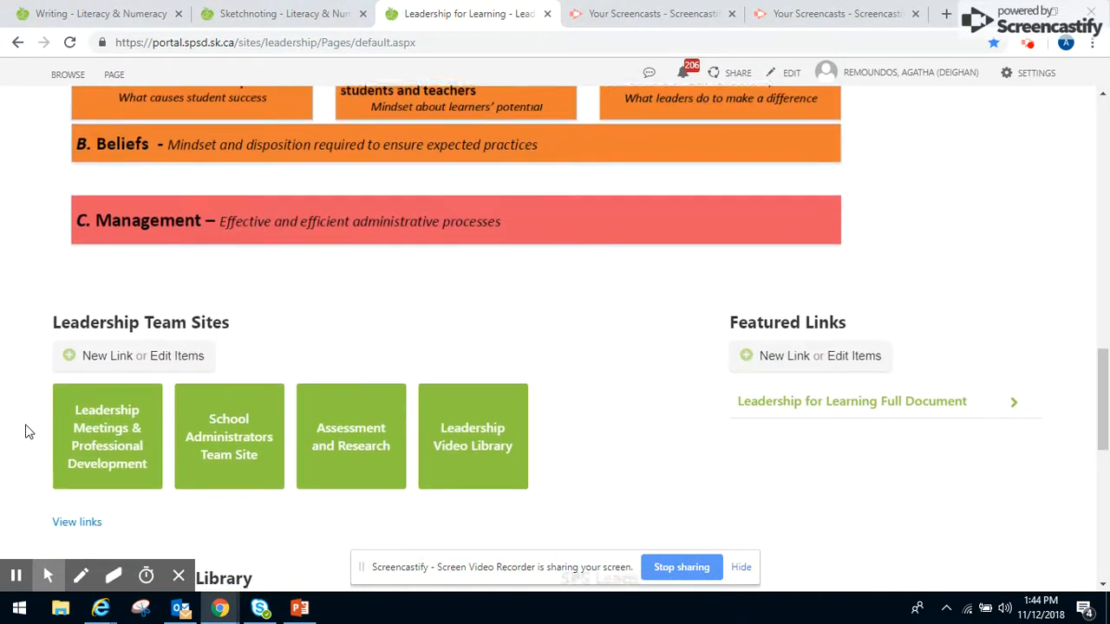
{"action": "scroll", "scroll_direction": "down", "scroll_amount": 3}
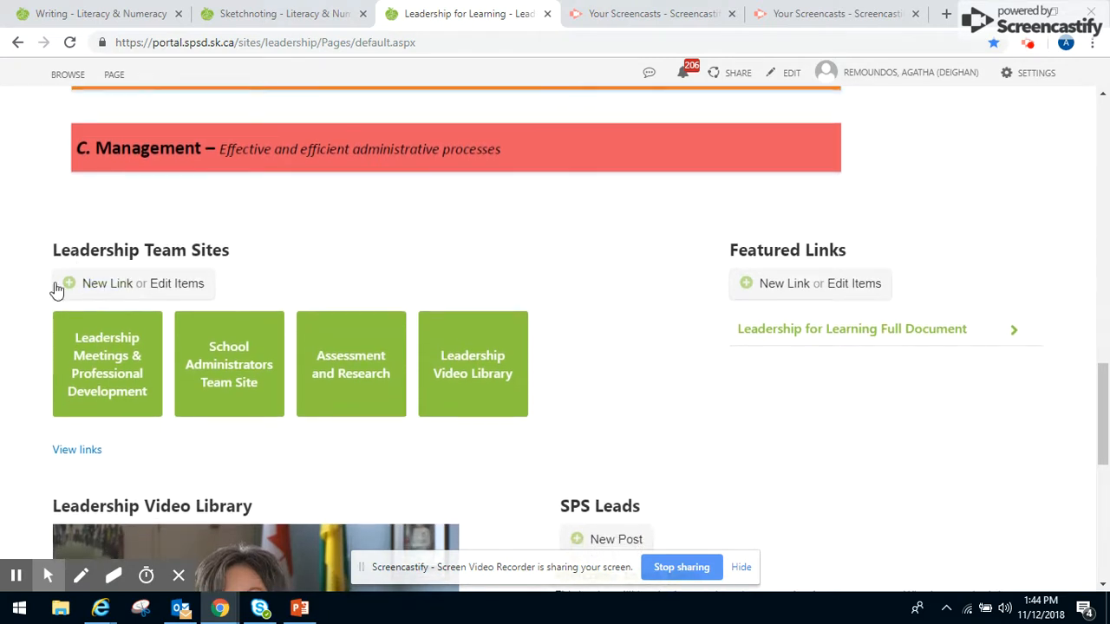
{"action": "mouse_move", "coordinate": [153, 253]}
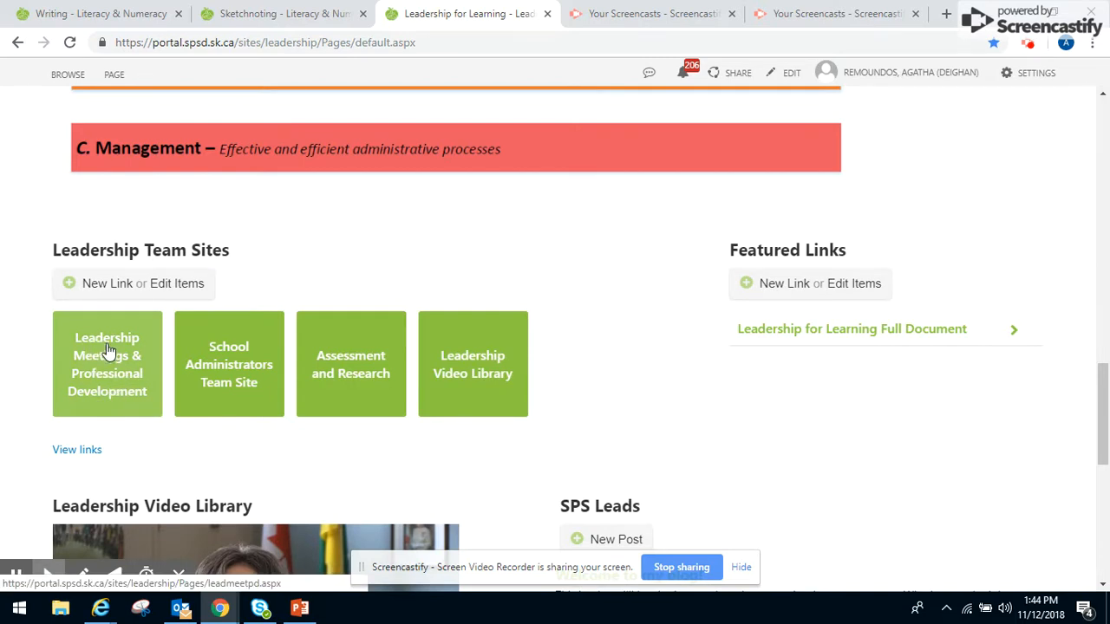
{"action": "mouse_move", "coordinate": [115, 396]}
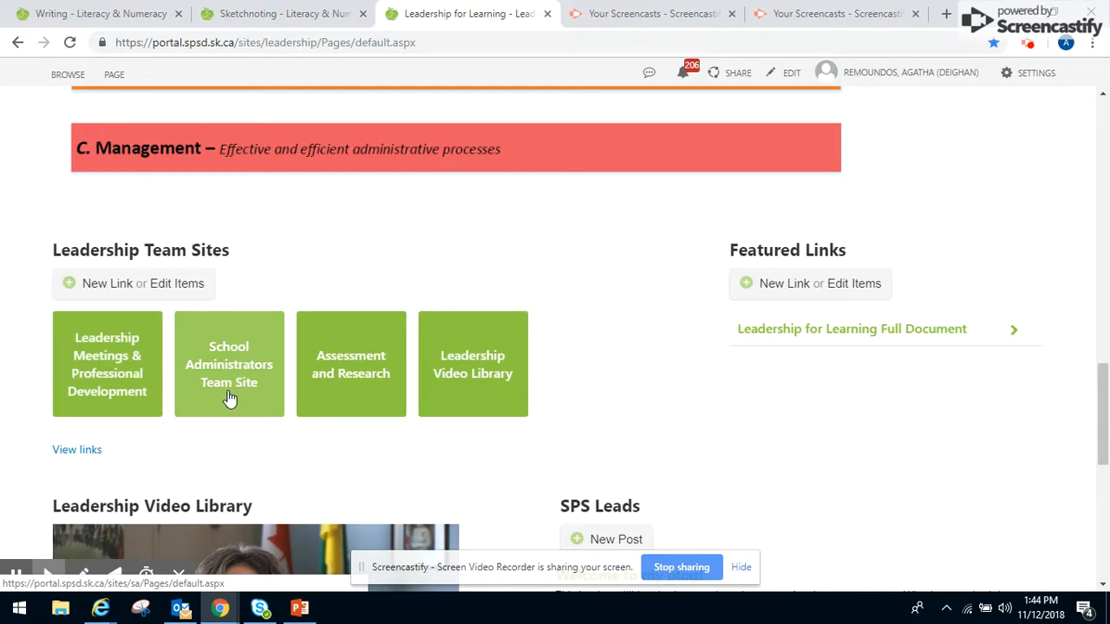
{"action": "mouse_move", "coordinate": [229, 397]}
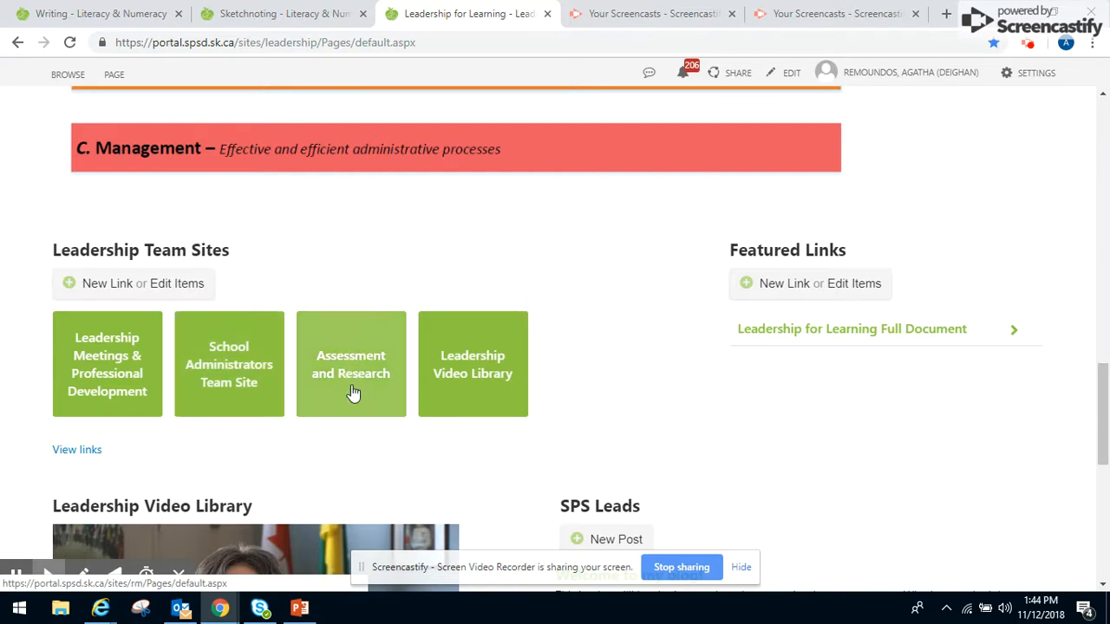
{"action": "mouse_move", "coordinate": [356, 401]}
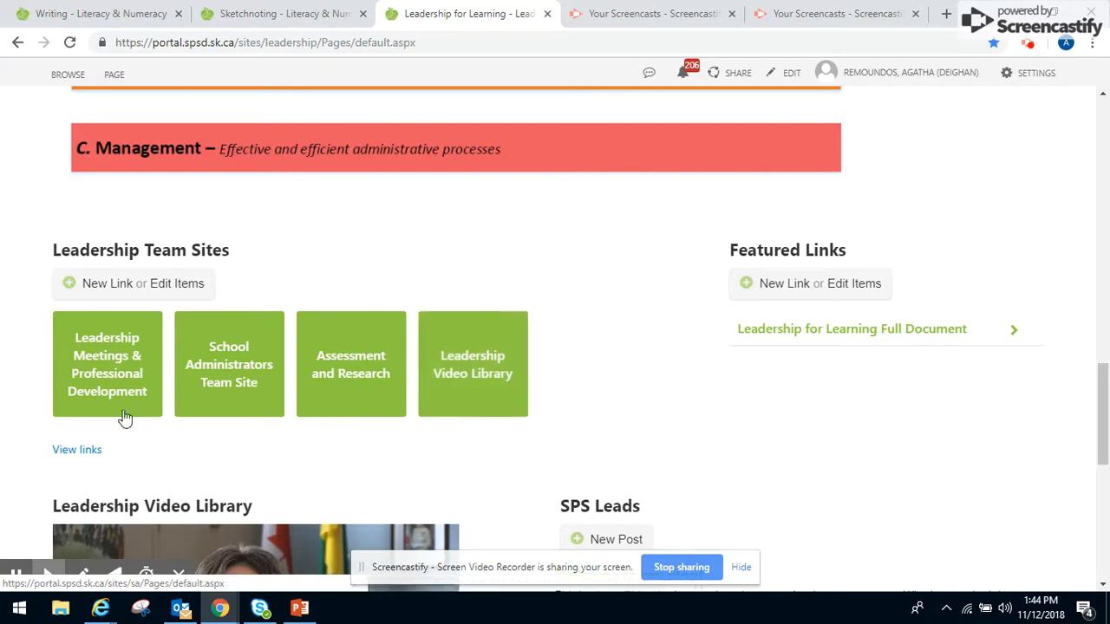
{"action": "scroll", "scroll_direction": "down", "scroll_amount": 3}
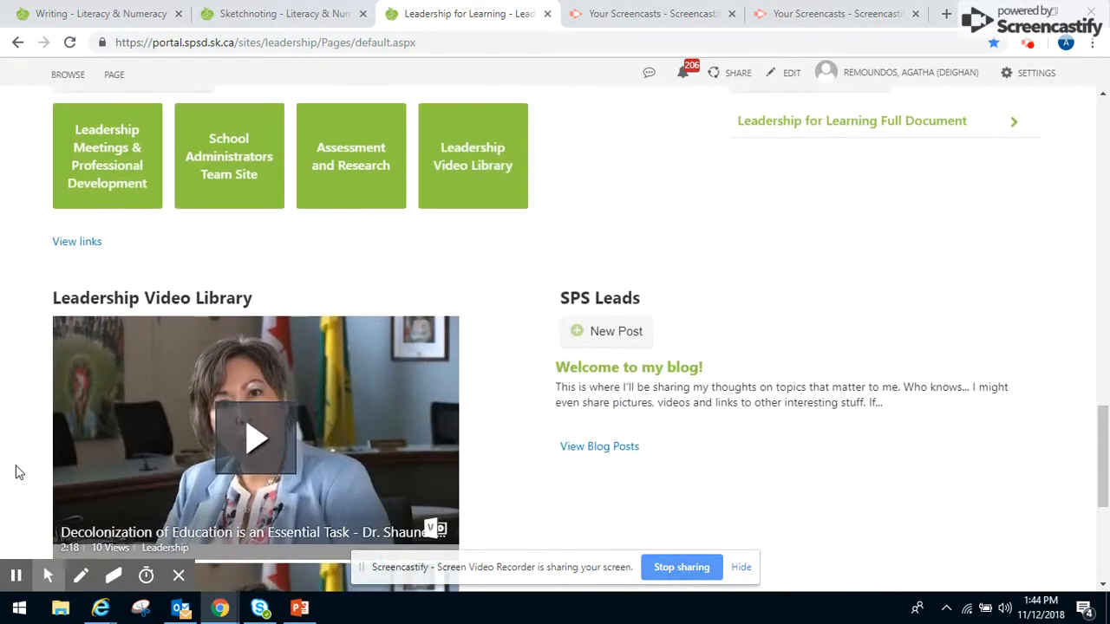
Scroll the home page to the Leadership Video Library decolonizing-education videos and SPS Leads blog.
{"action": "scroll", "scroll_direction": "down", "scroll_amount": 3}
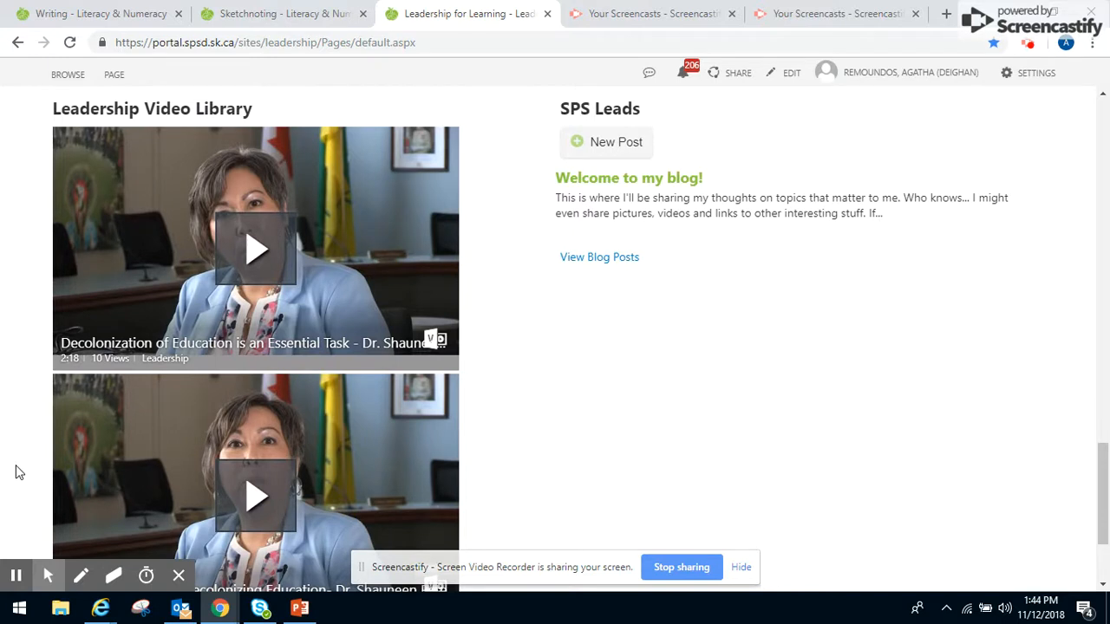
{"action": "mouse_move", "coordinate": [14, 344]}
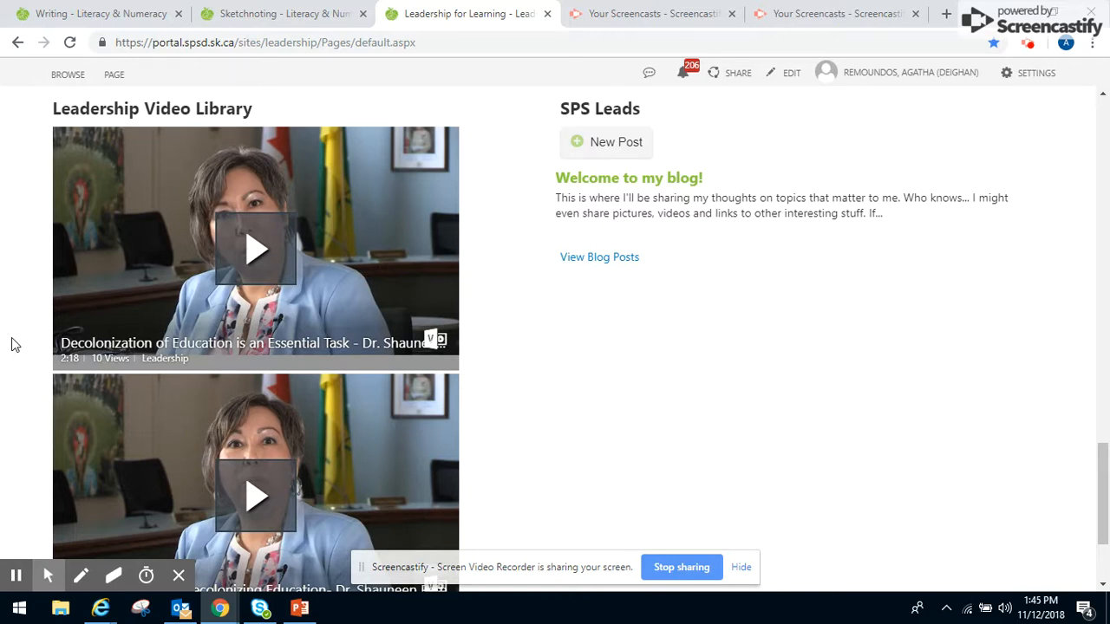
{"action": "scroll", "scroll_direction": "down", "scroll_amount": 3}
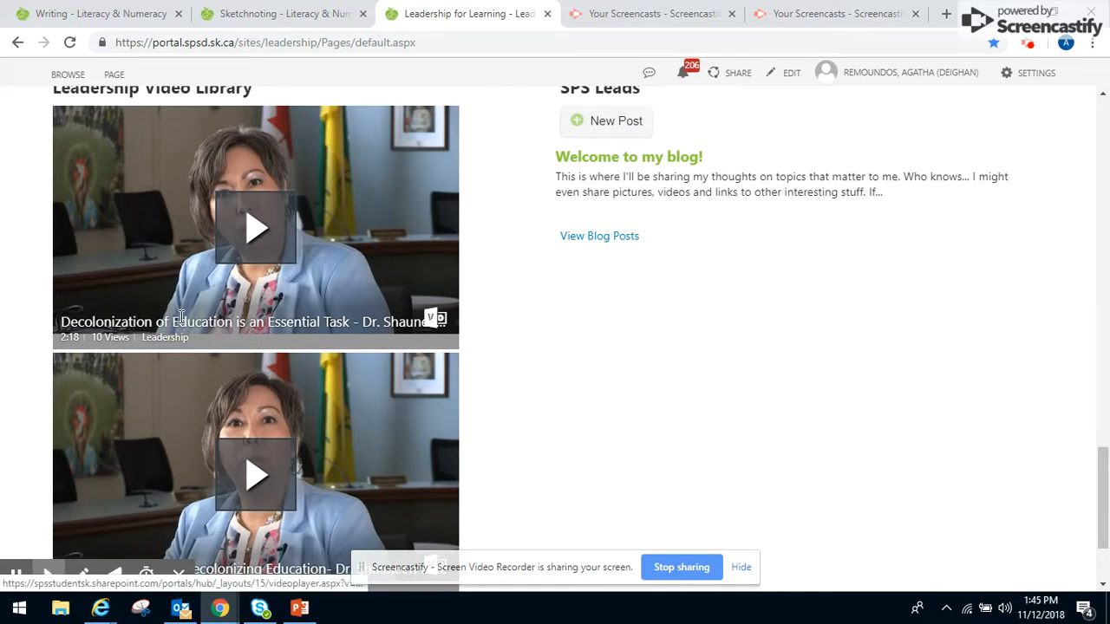
{"action": "scroll", "scroll_direction": "down", "scroll_amount": 3}
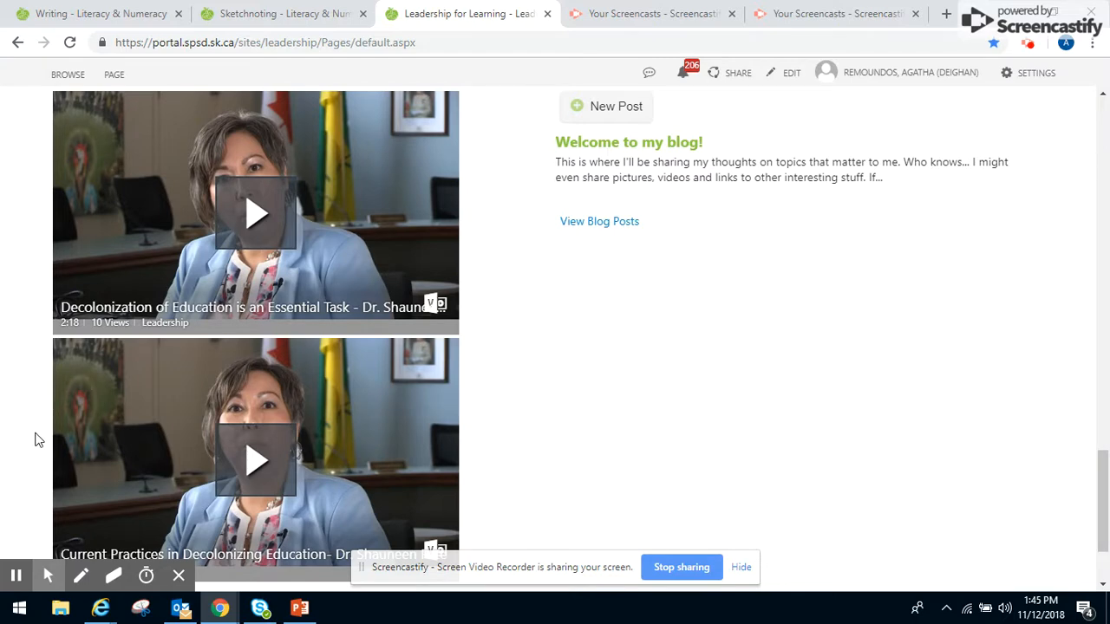
{"action": "scroll", "scroll_direction": "down", "scroll_amount": 3}
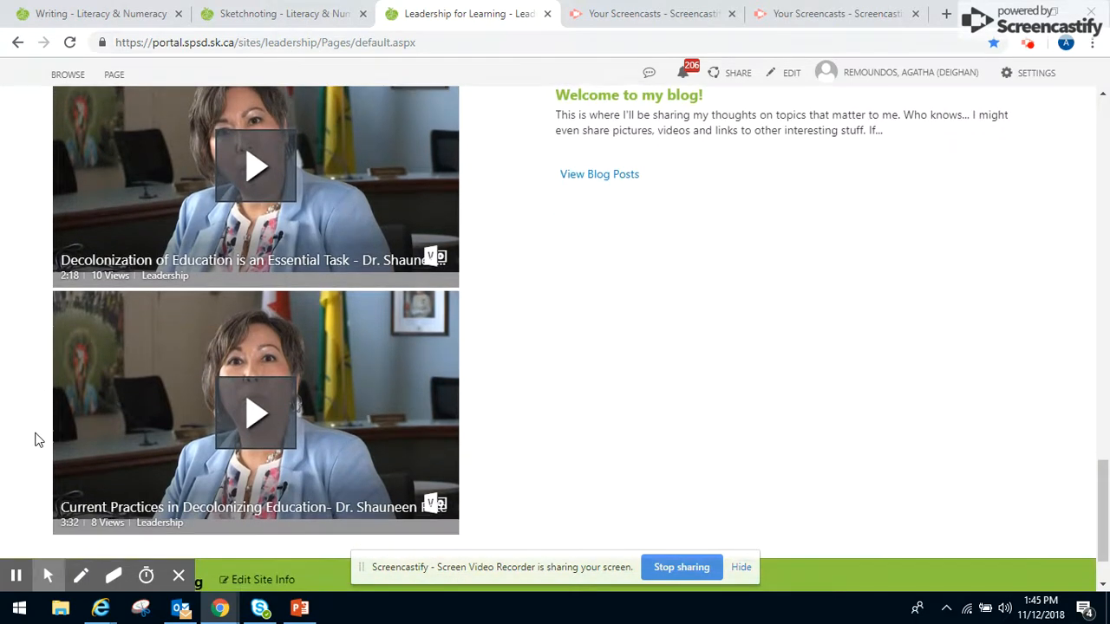
{"action": "mouse_move", "coordinate": [31, 395]}
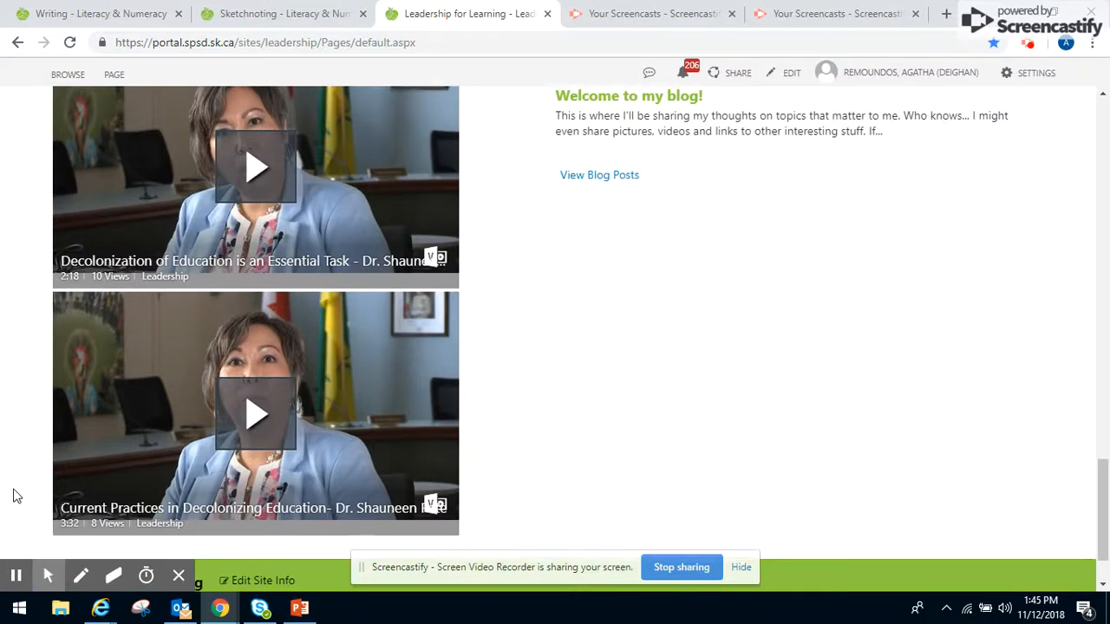
{"action": "scroll", "scroll_direction": "up", "scroll_amount": 3}
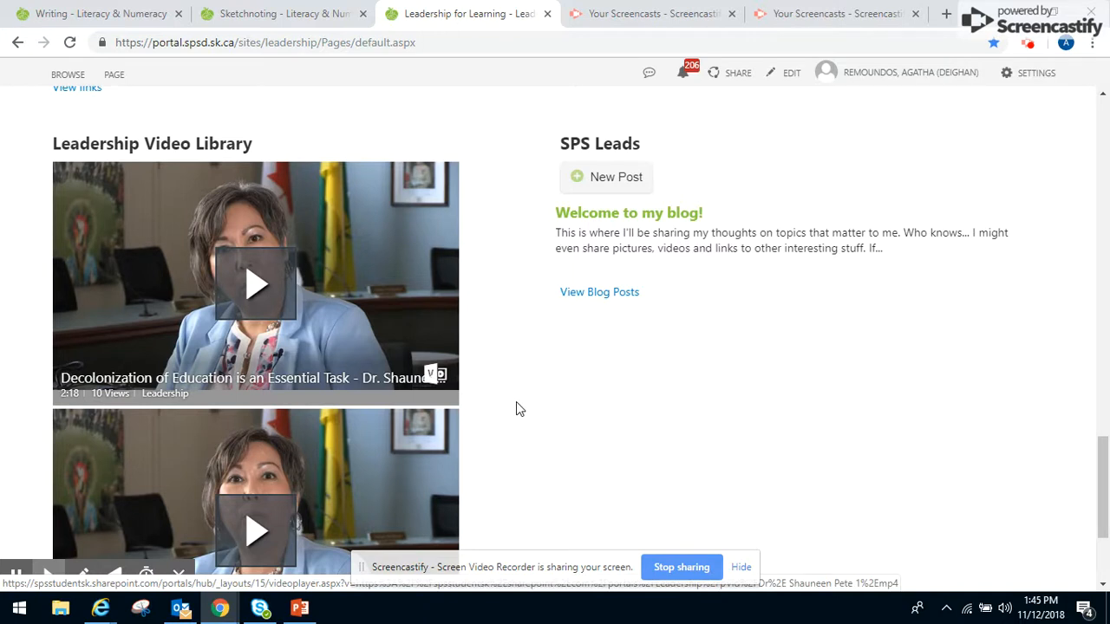
{"action": "mouse_move", "coordinate": [425, 321]}
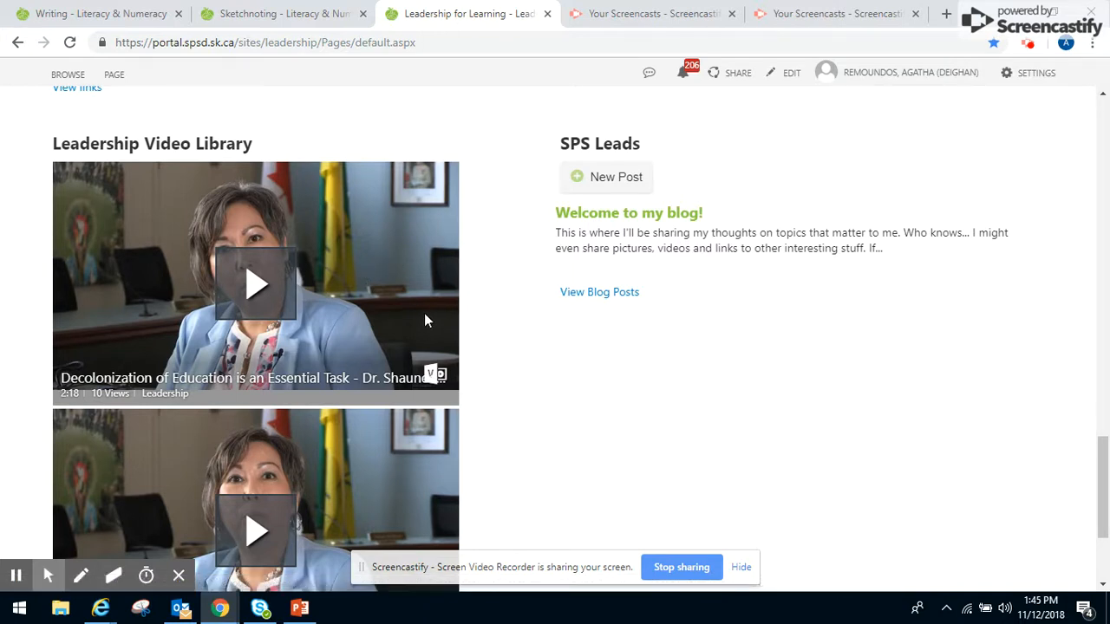
{"action": "mouse_move", "coordinate": [483, 271]}
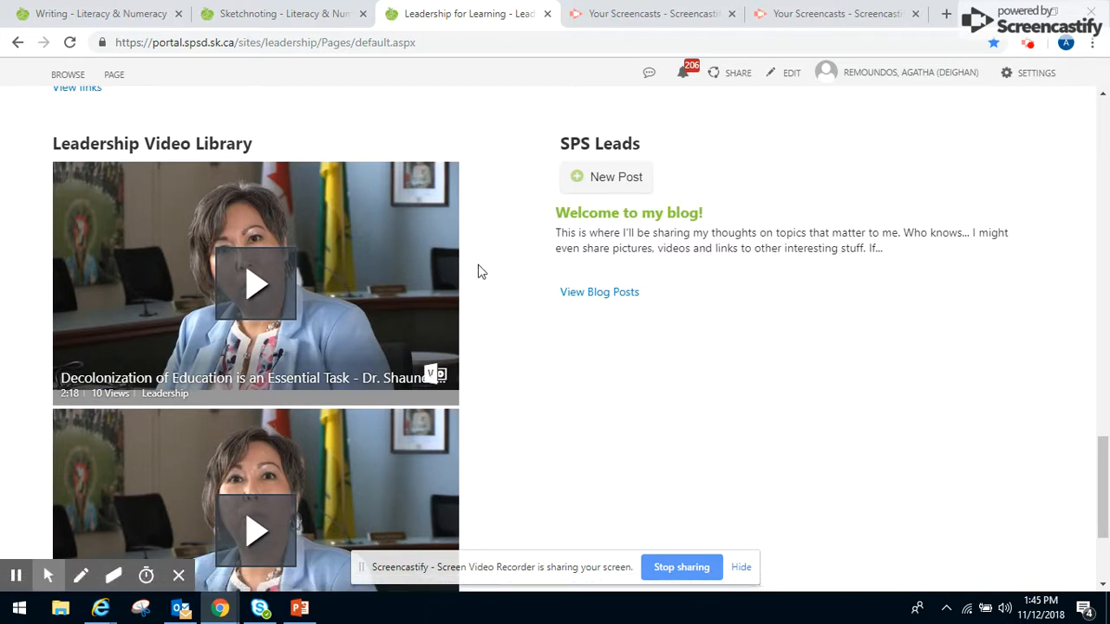
{"action": "mouse_move", "coordinate": [503, 179]}
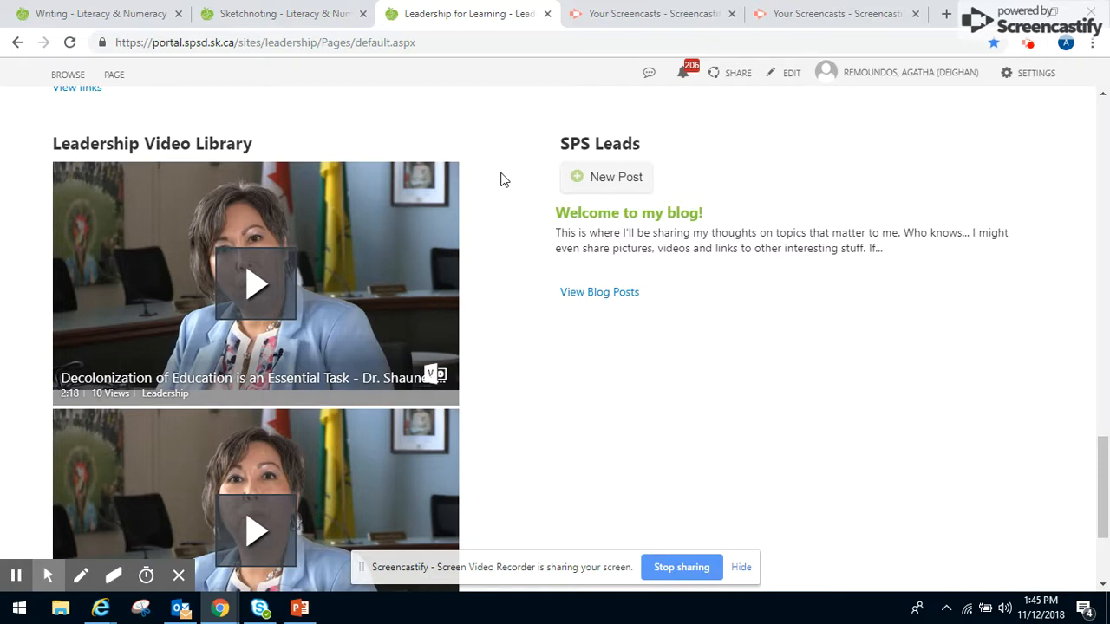
{"action": "mouse_move", "coordinate": [537, 349]}
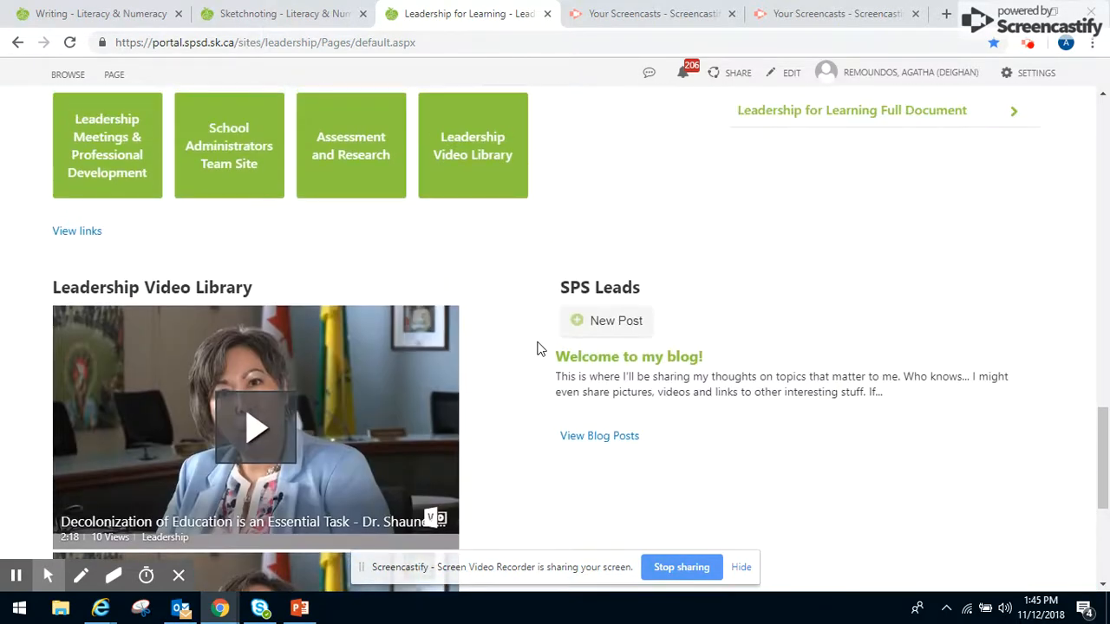
Open the Managing page and review its video, five-point responsibilities list and Business & Administration link.
{"action": "scroll", "scroll_direction": "down", "scroll_amount": 3}
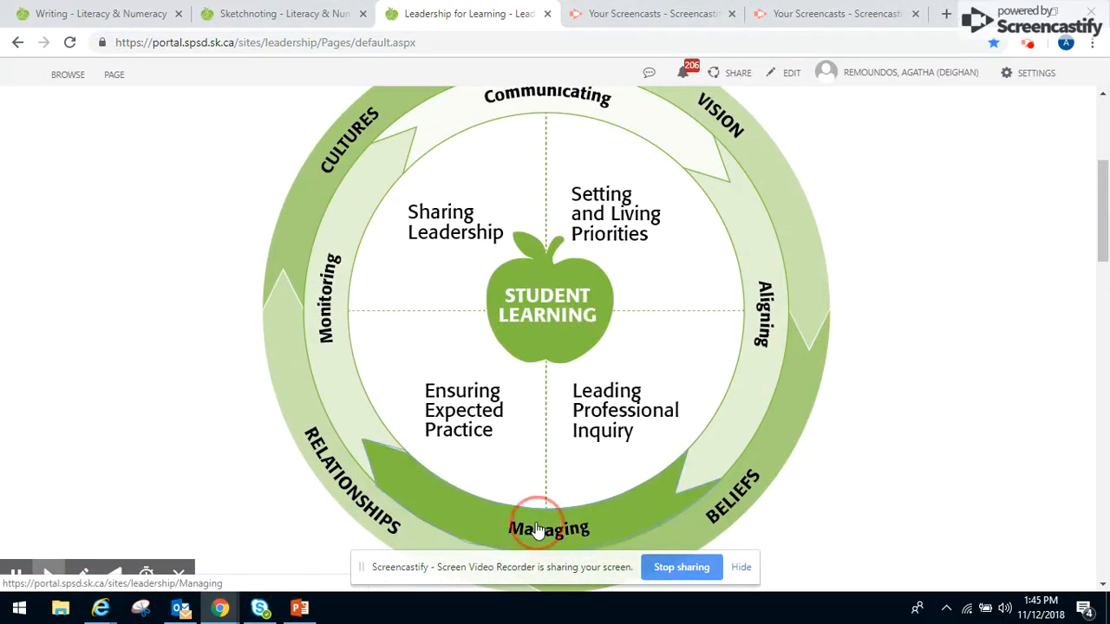
{"action": "left_click", "coordinate": [548, 529]}
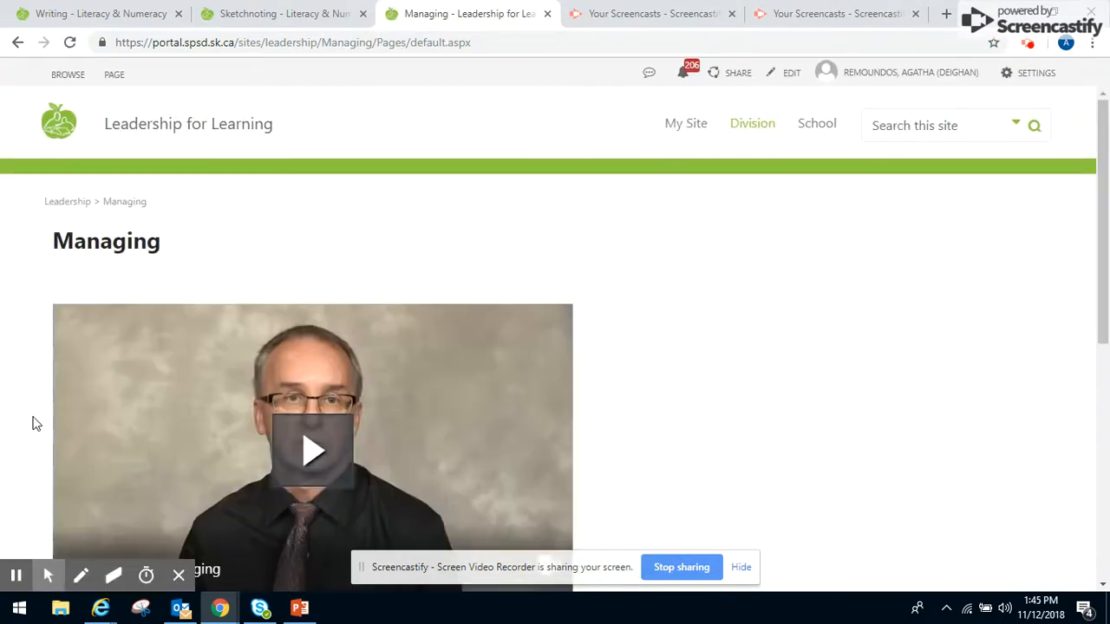
{"action": "scroll", "scroll_direction": "down", "scroll_amount": 3}
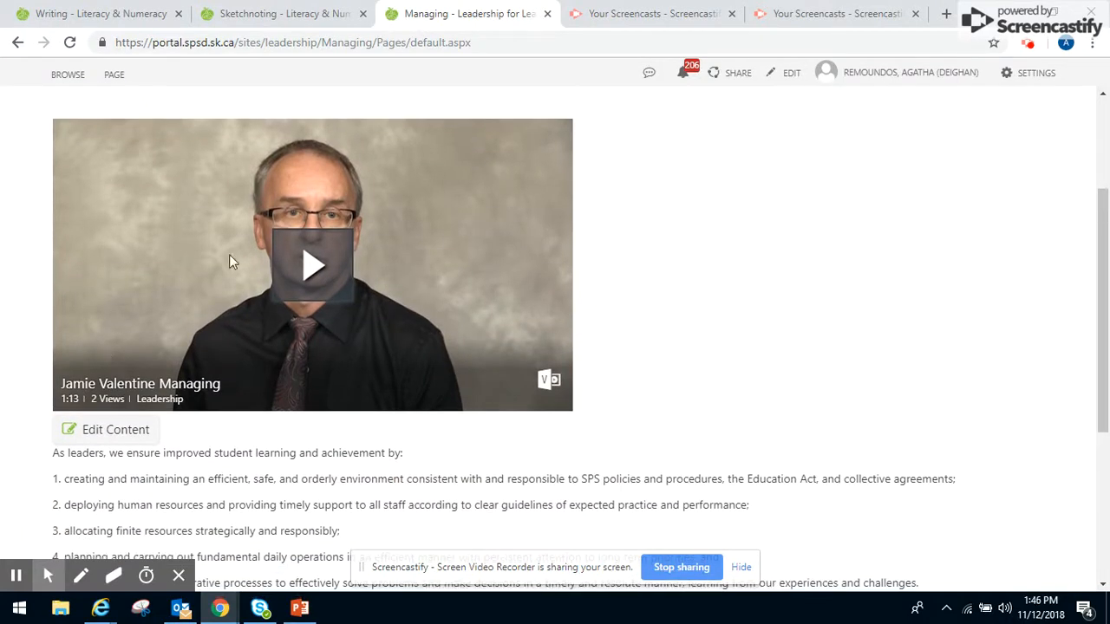
{"action": "mouse_move", "coordinate": [38, 444]}
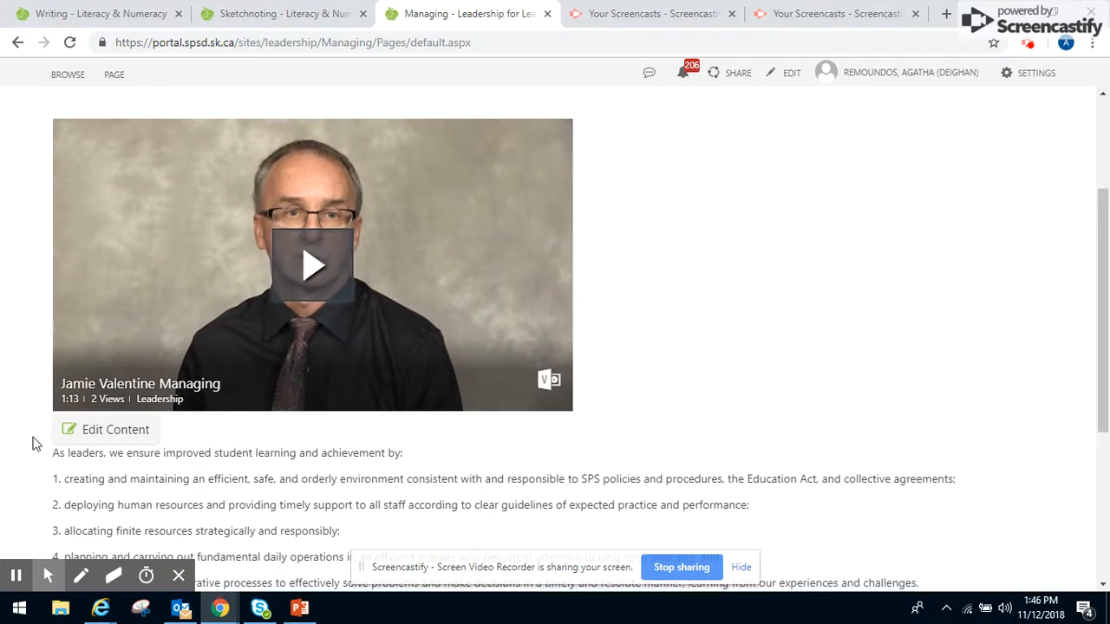
{"action": "scroll", "scroll_direction": "down", "scroll_amount": 3}
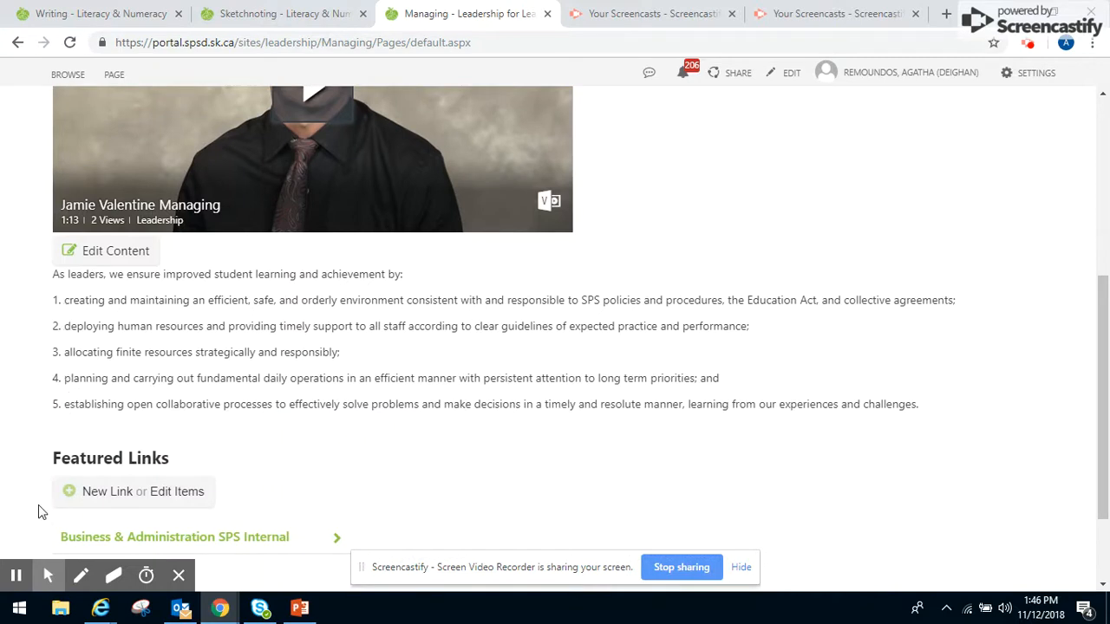
{"action": "scroll", "scroll_direction": "down", "scroll_amount": 3}
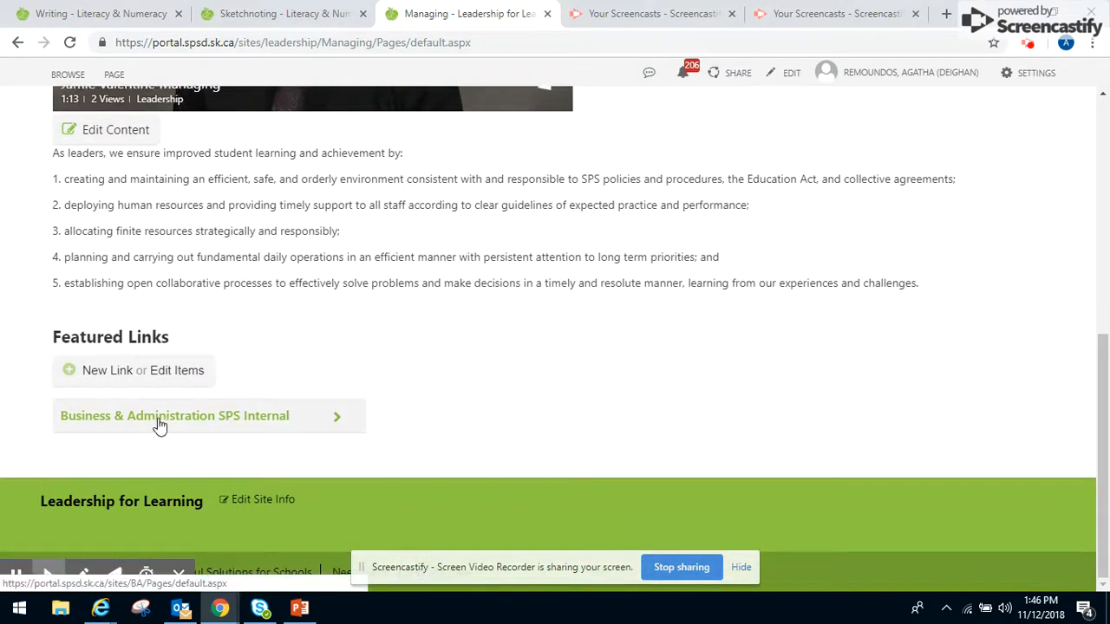
{"action": "mouse_move", "coordinate": [281, 402]}
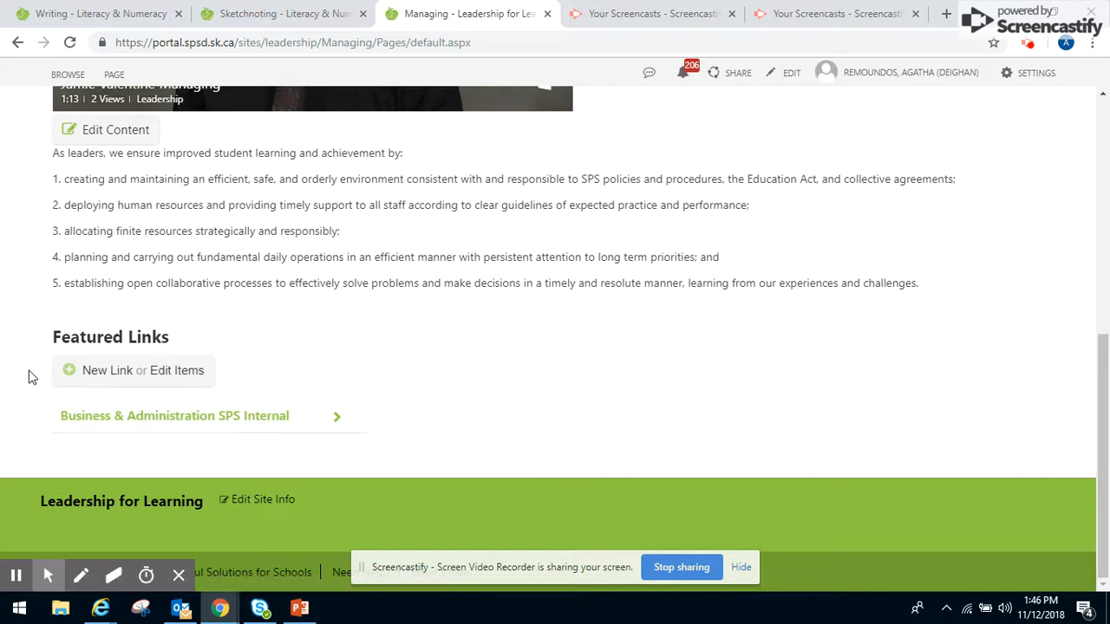
{"action": "scroll", "scroll_direction": "up", "scroll_amount": 3}
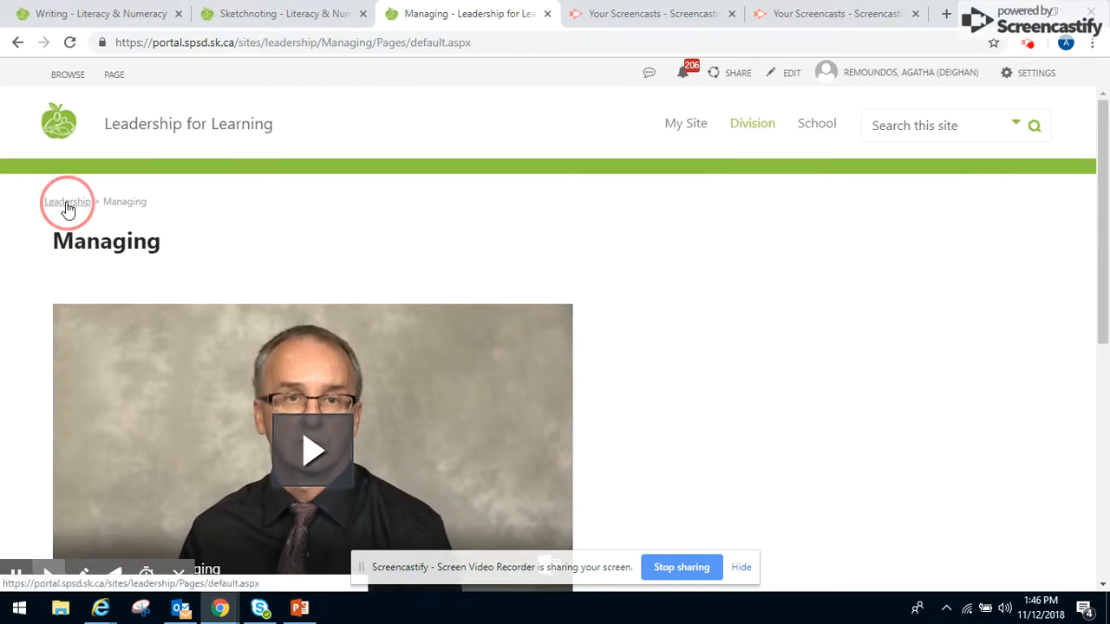
Return to the Leadership home page via the breadcrumb and review the circular Student Learning graphic.
{"action": "left_click", "coordinate": [66, 201]}
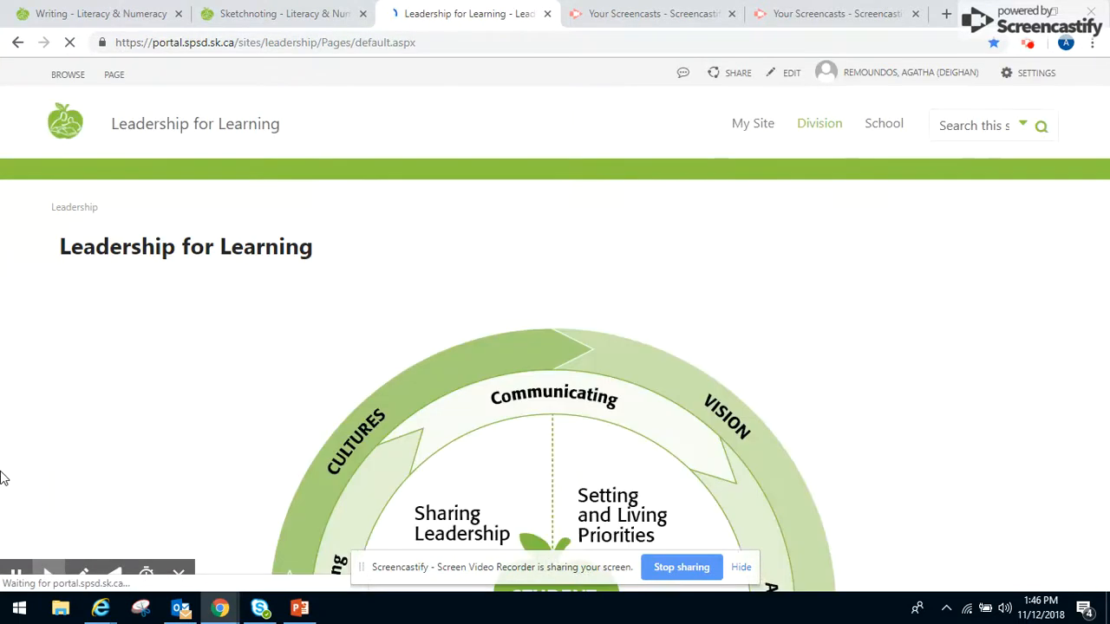
{"action": "scroll", "scroll_direction": "down", "scroll_amount": 3}
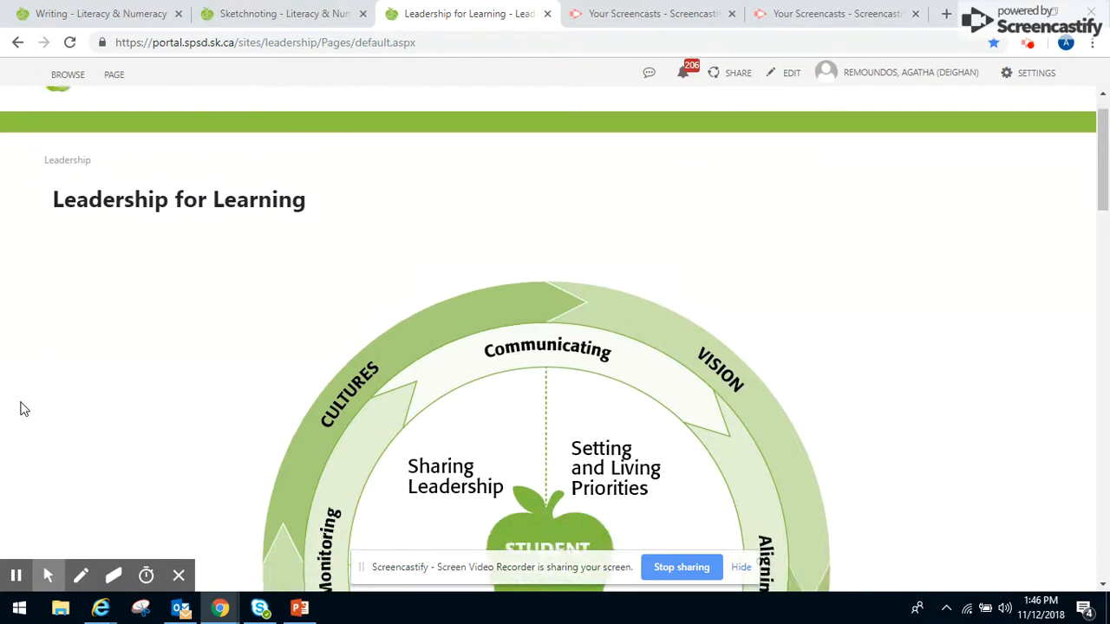
{"action": "scroll", "scroll_direction": "down", "scroll_amount": 3}
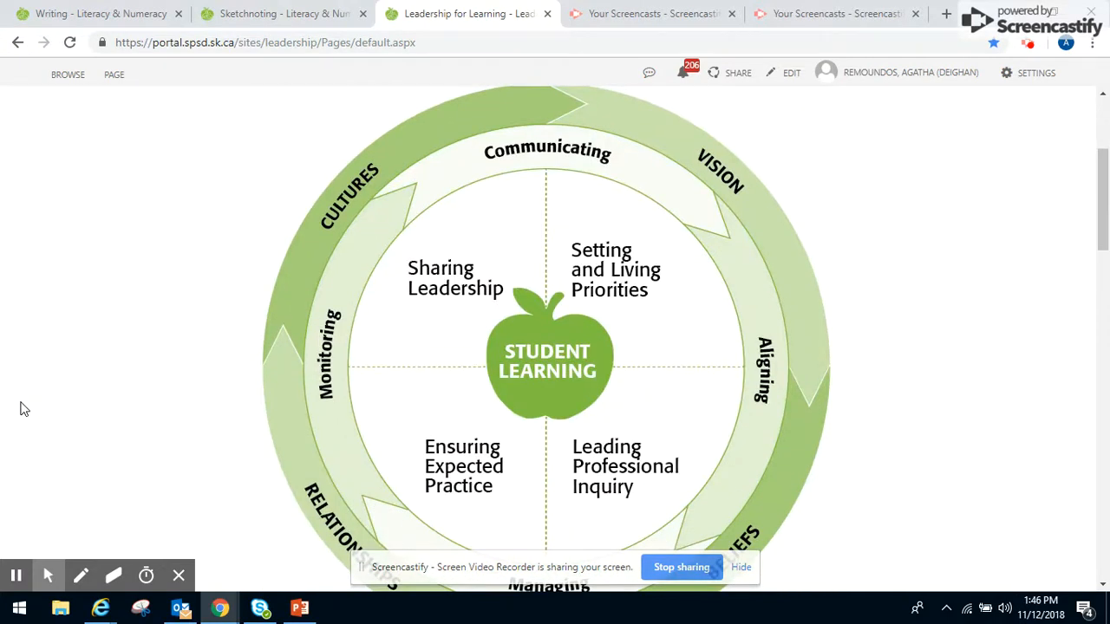
{"action": "scroll", "scroll_direction": "down", "scroll_amount": 3}
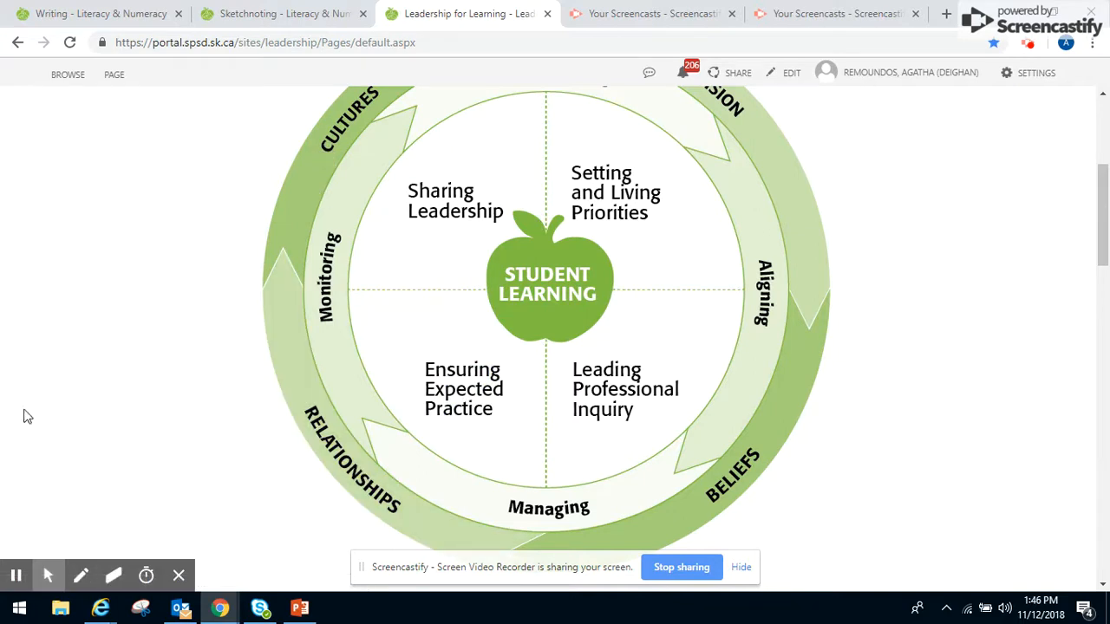
{"action": "scroll", "scroll_direction": "down", "scroll_amount": 3}
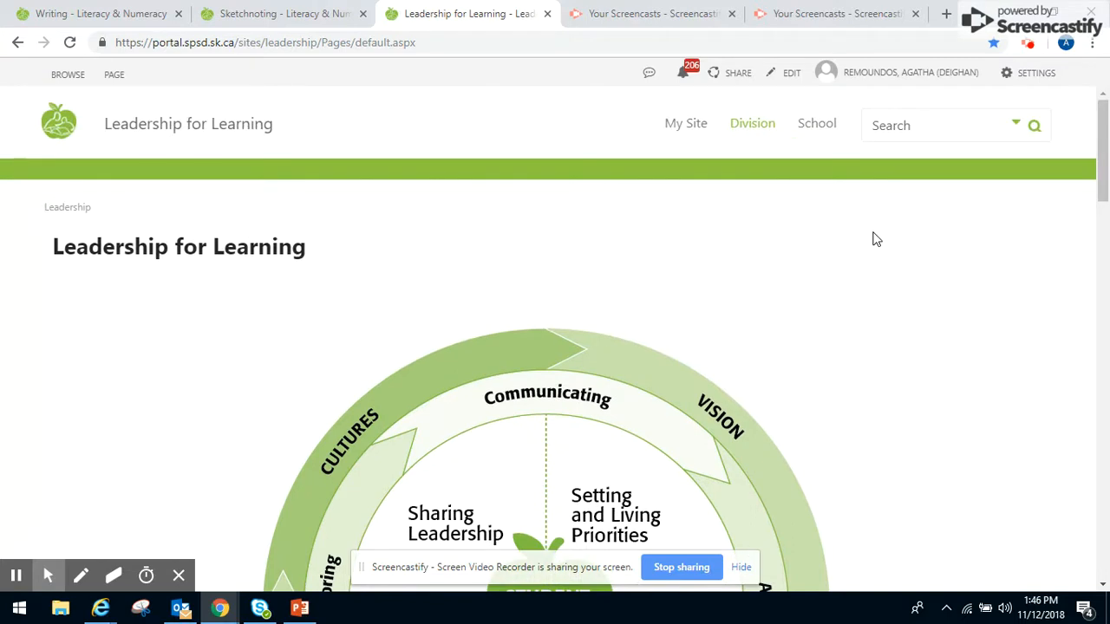
Scroll past the graphic to the Leadership Curriculum 2017 - 2019 areas-of-focus chart.
{"action": "scroll", "scroll_direction": "down", "scroll_amount": 3}
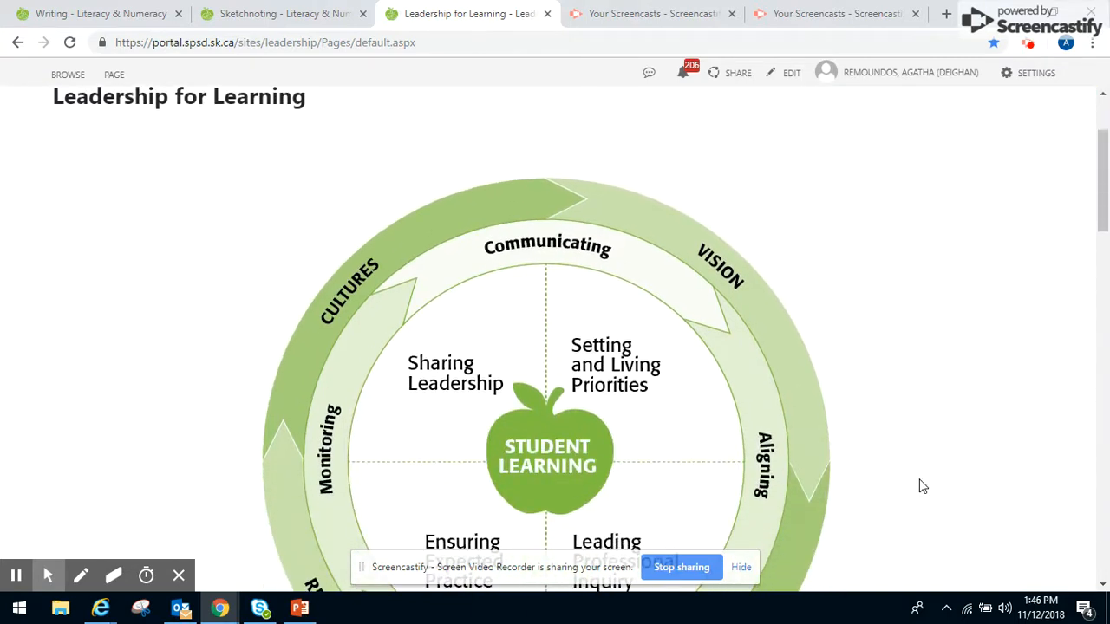
{"action": "scroll", "scroll_direction": "down", "scroll_amount": 3}
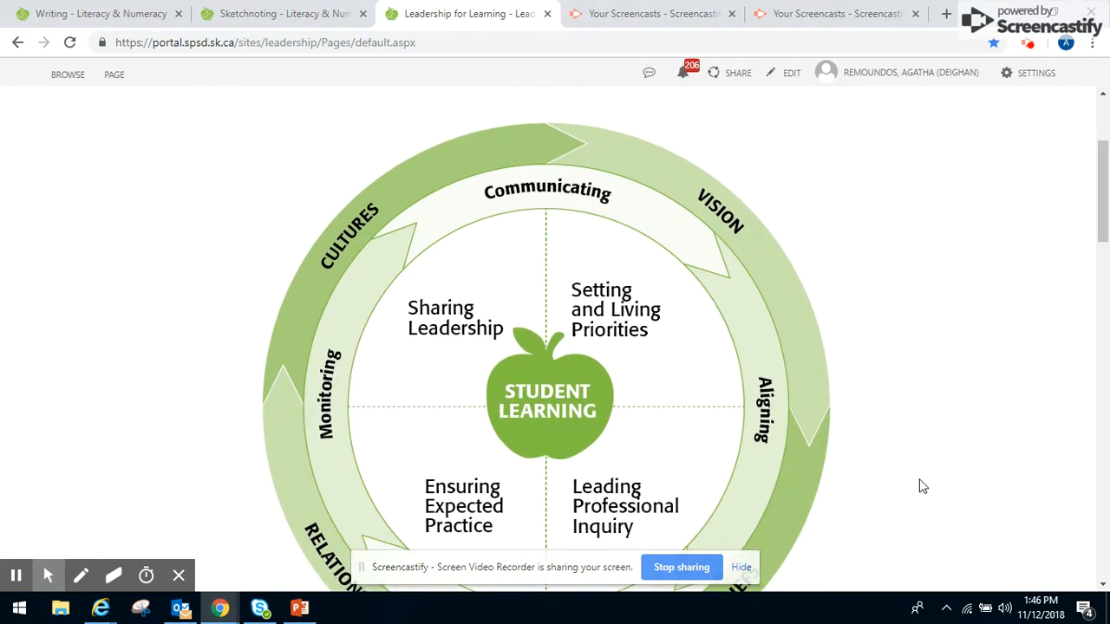
{"action": "scroll", "scroll_direction": "down", "scroll_amount": 3}
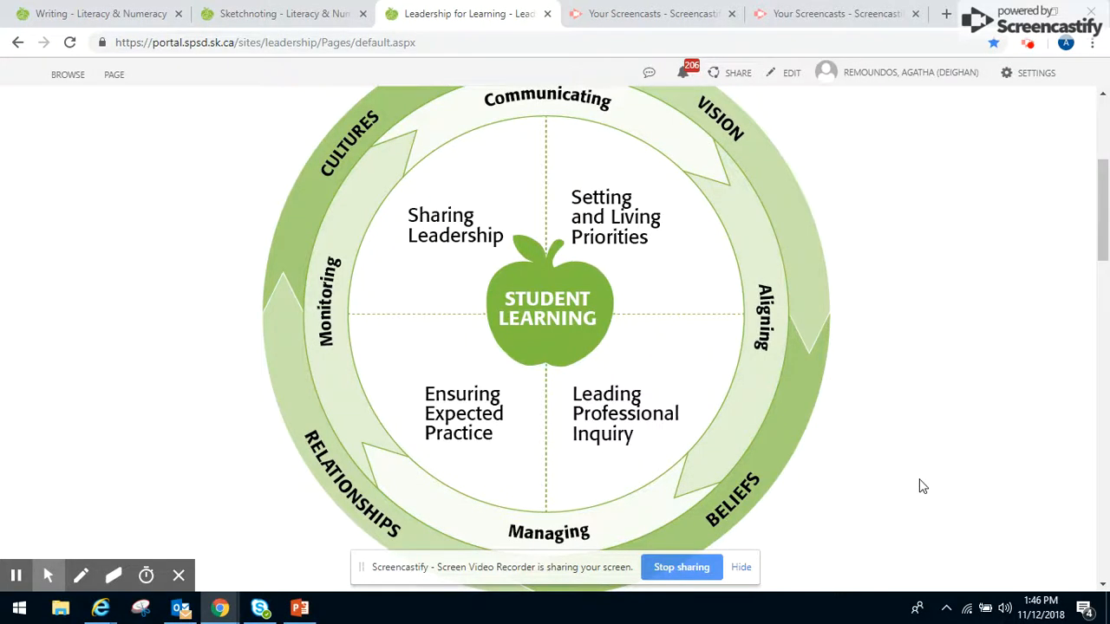
{"action": "mouse_move", "coordinate": [897, 397]}
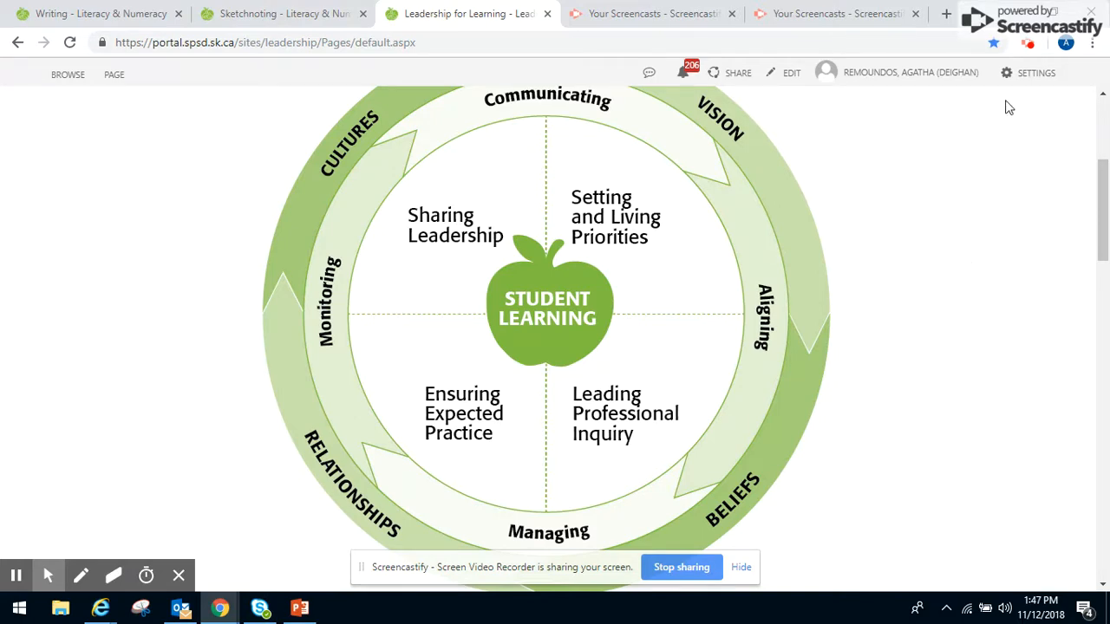
{"action": "scroll", "scroll_direction": "down", "scroll_amount": 3}
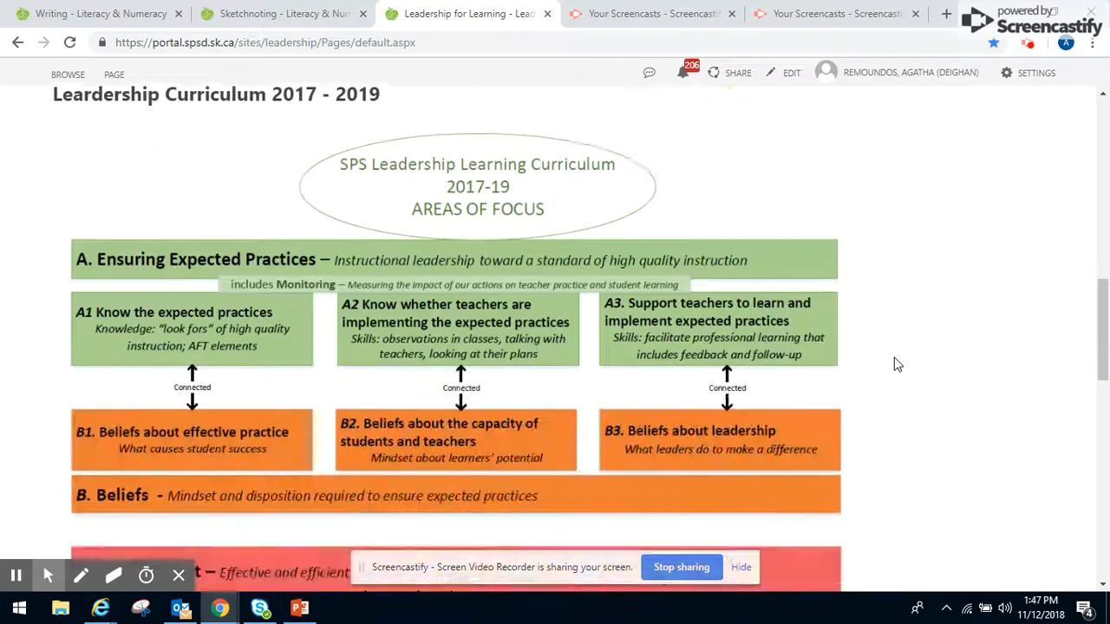